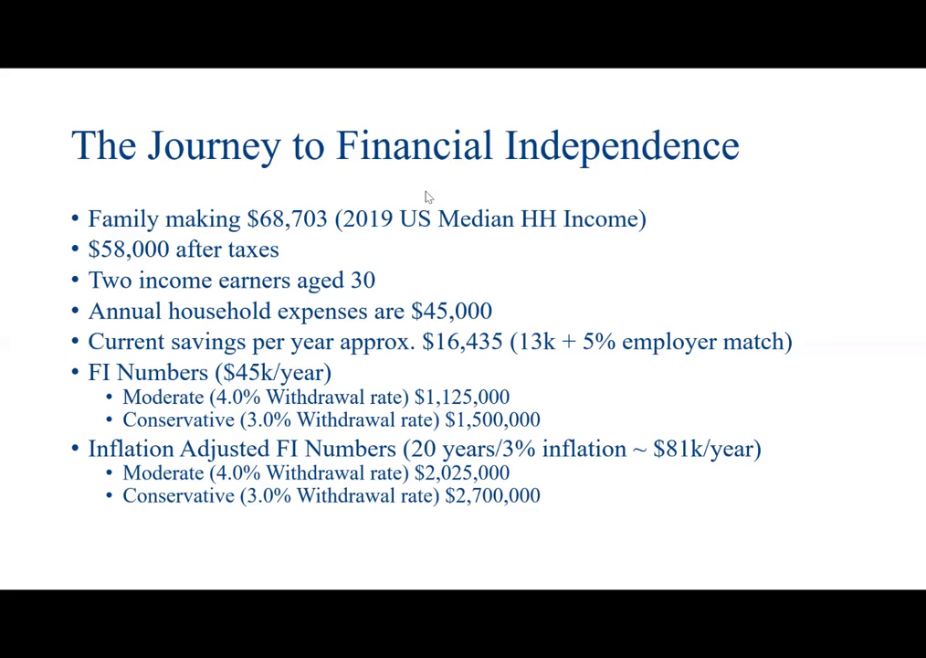
pyautogui.moveTo(274, 234)
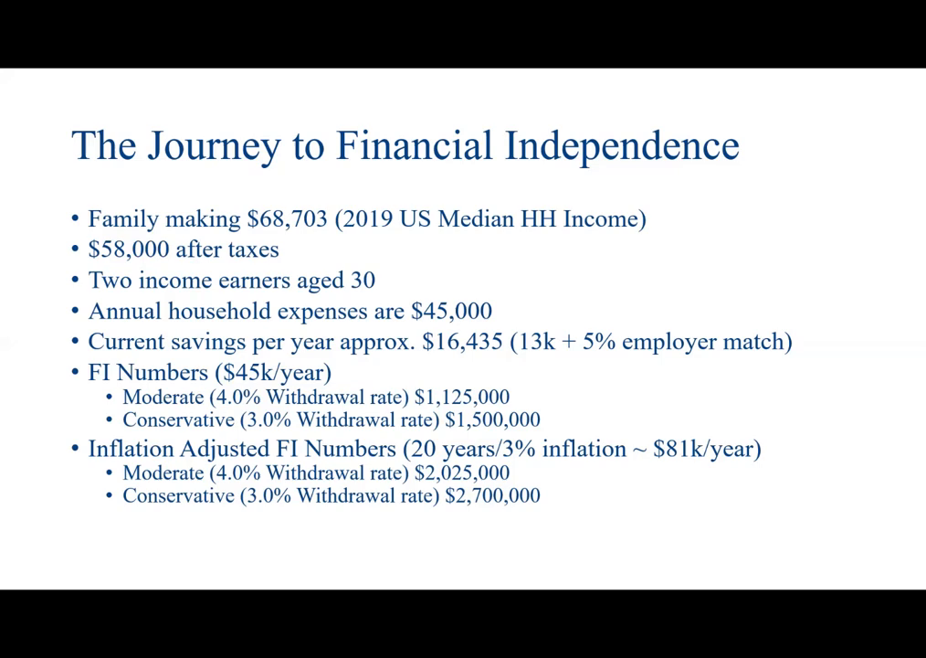
pyautogui.moveTo(556, 352)
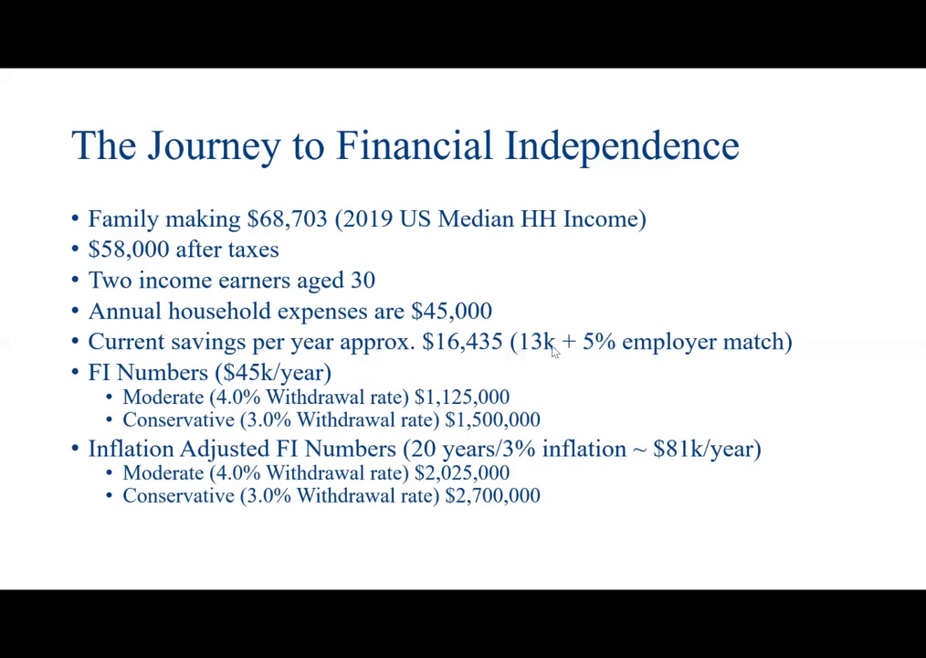
pyautogui.moveTo(210, 277)
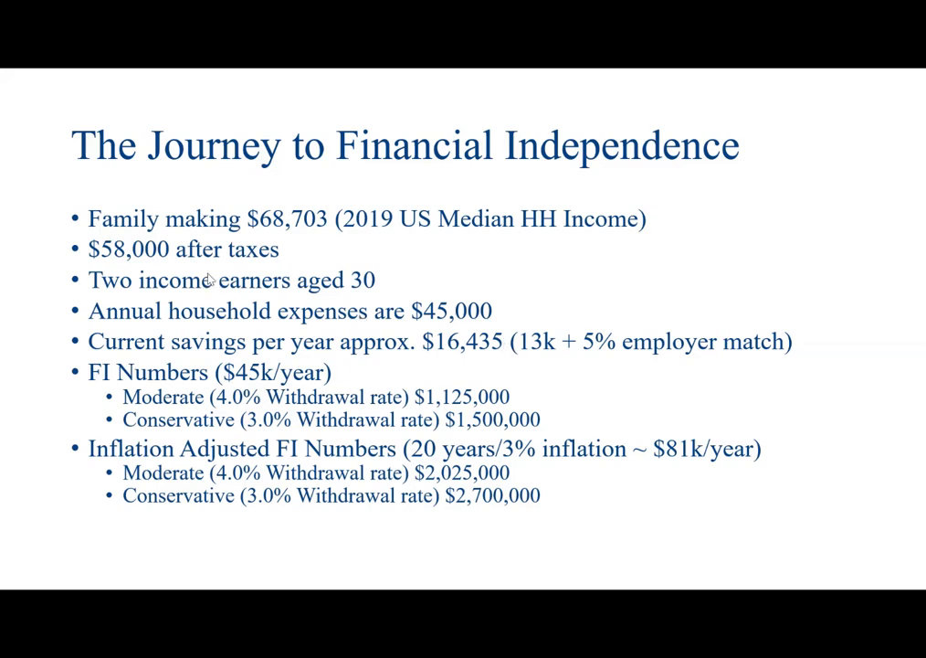
pyautogui.moveTo(428, 311)
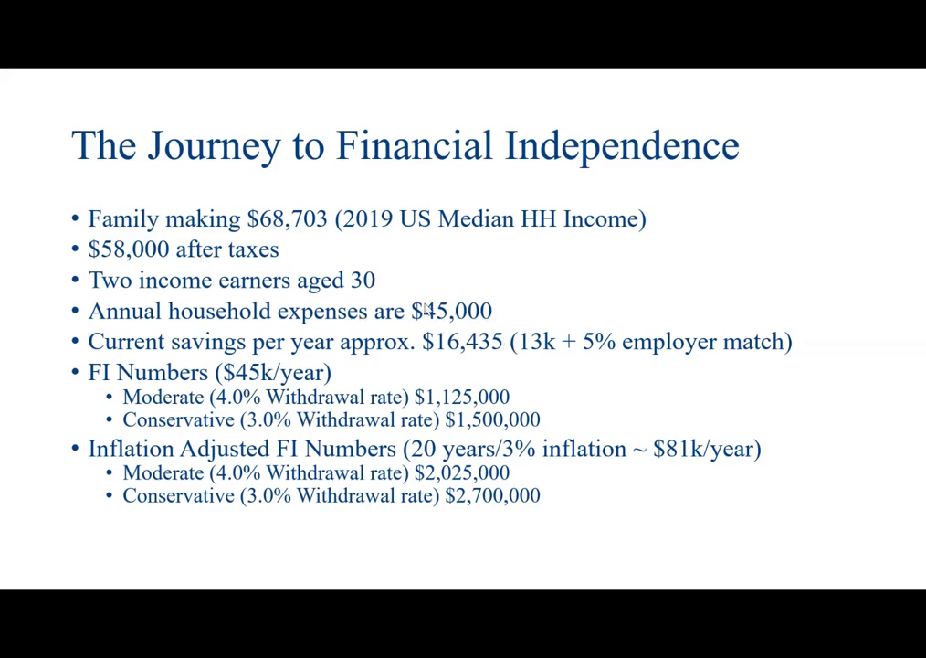
pyautogui.moveTo(581, 394)
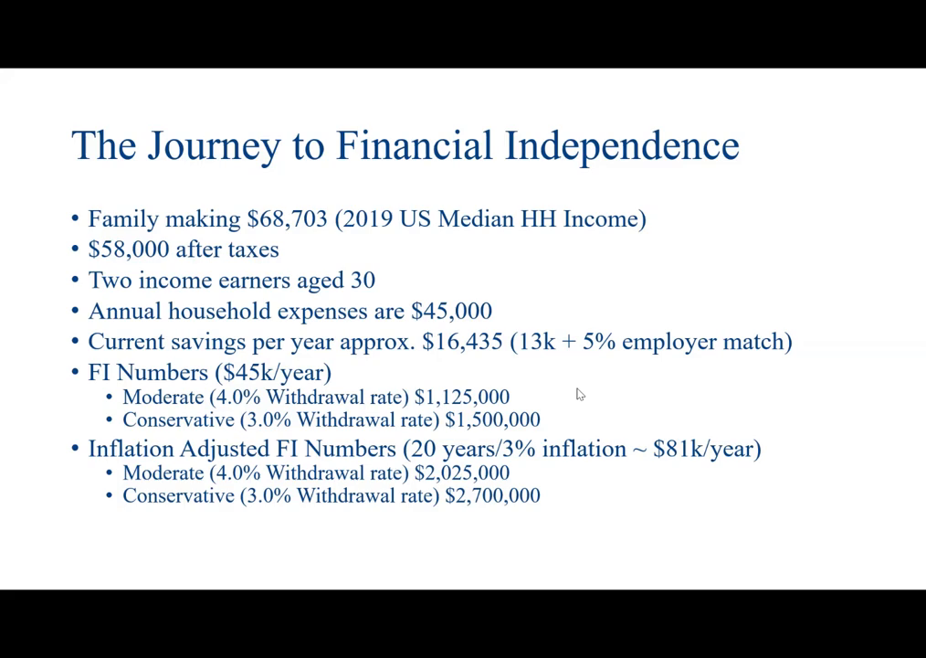
pyautogui.moveTo(580, 393)
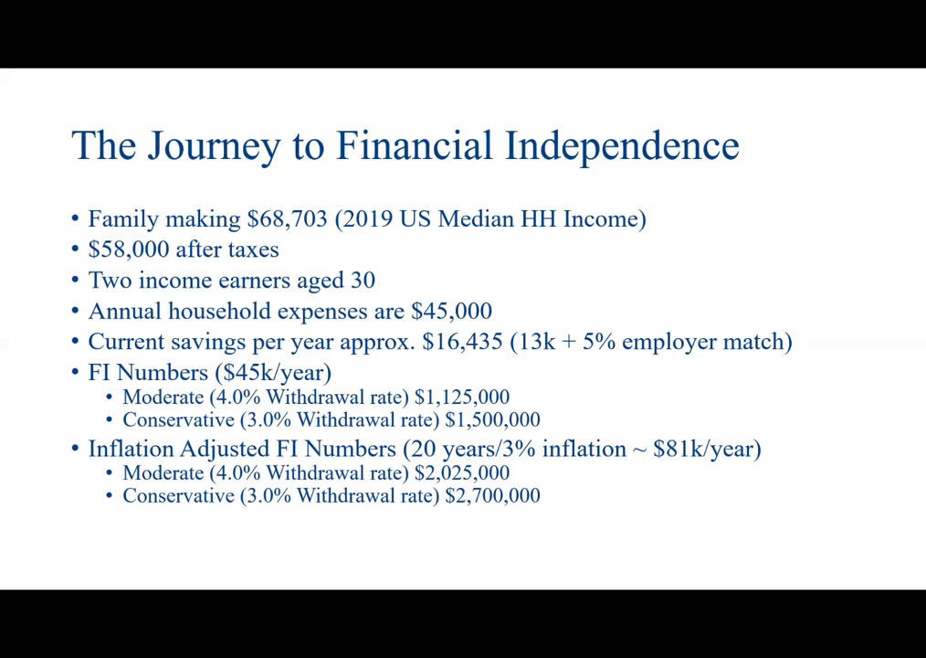
pyautogui.moveTo(439, 345)
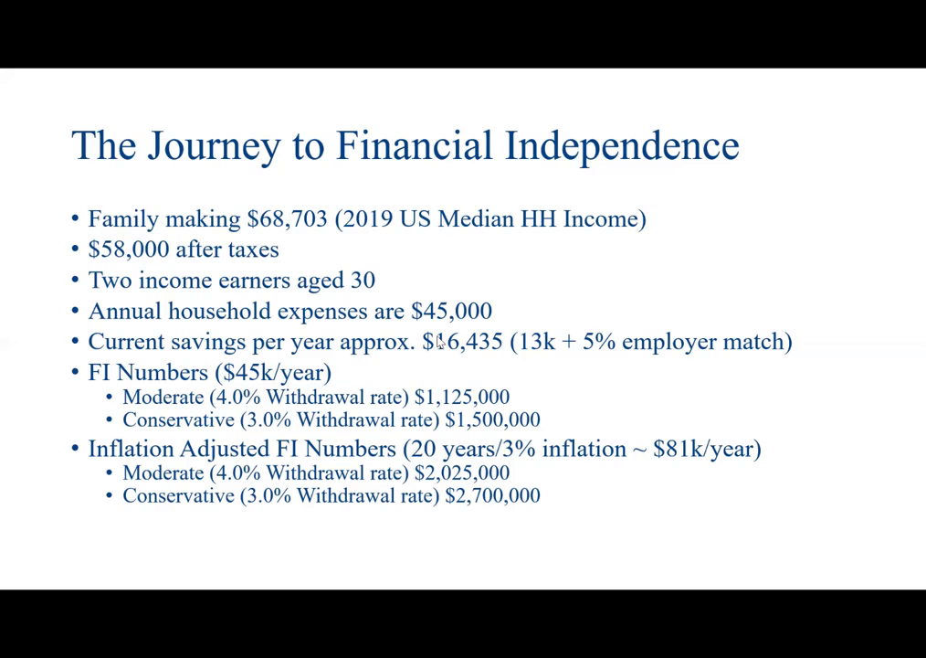
pyautogui.moveTo(669, 468)
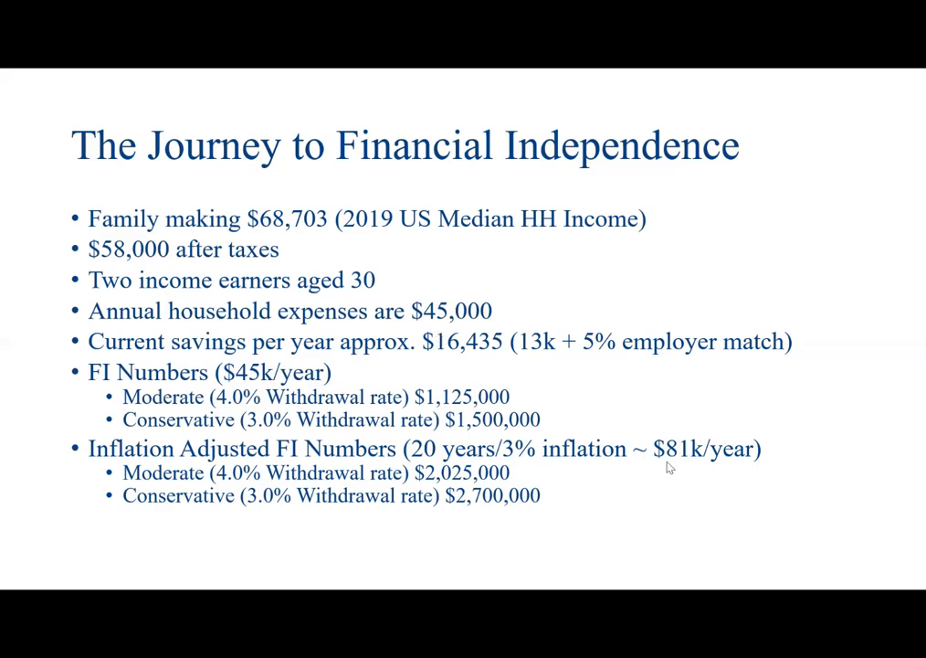
pyautogui.moveTo(412, 512)
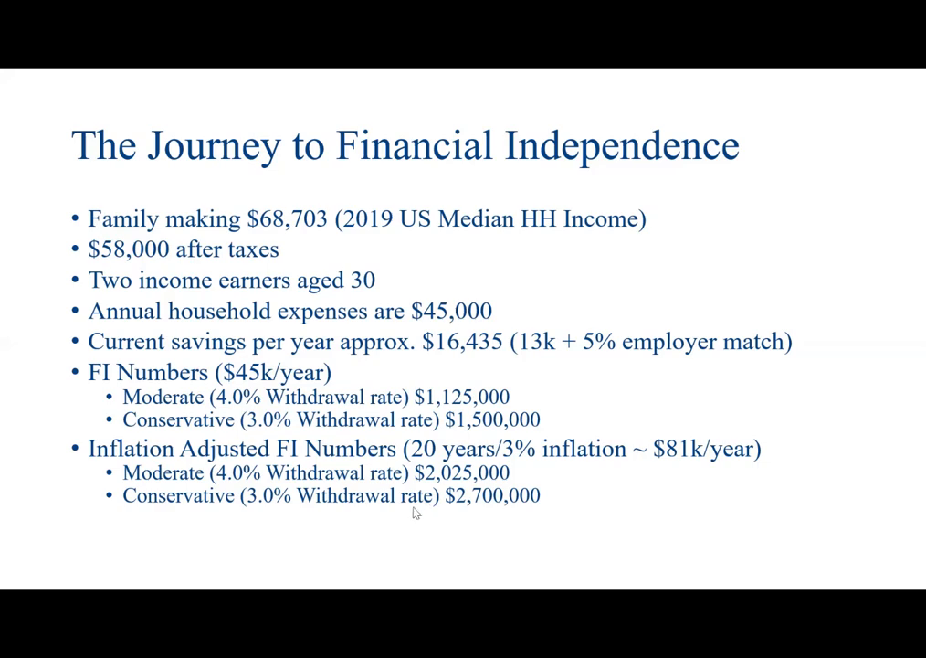
pyautogui.moveTo(426, 485)
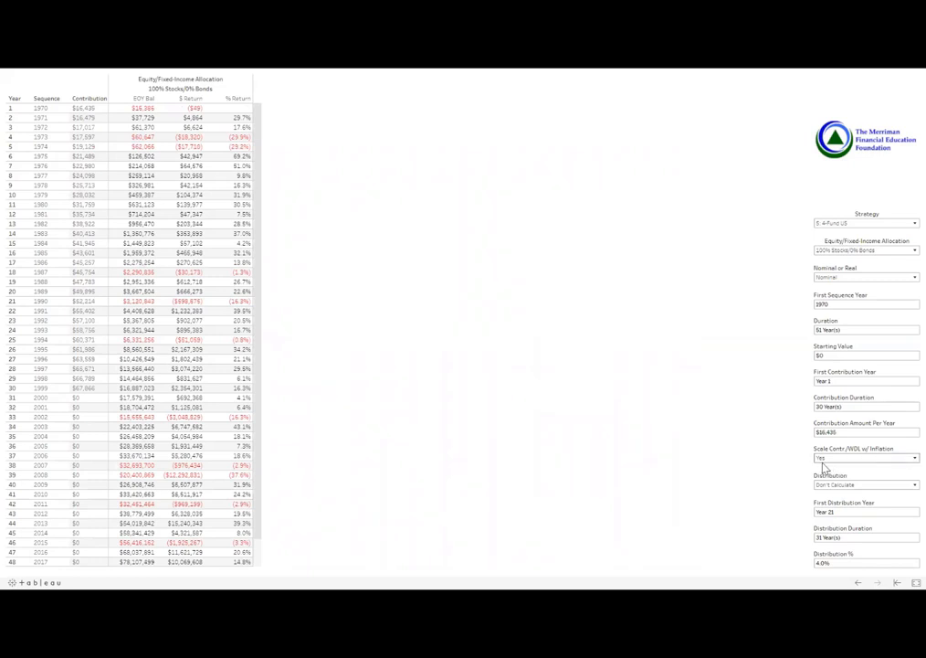
pyautogui.moveTo(875, 363)
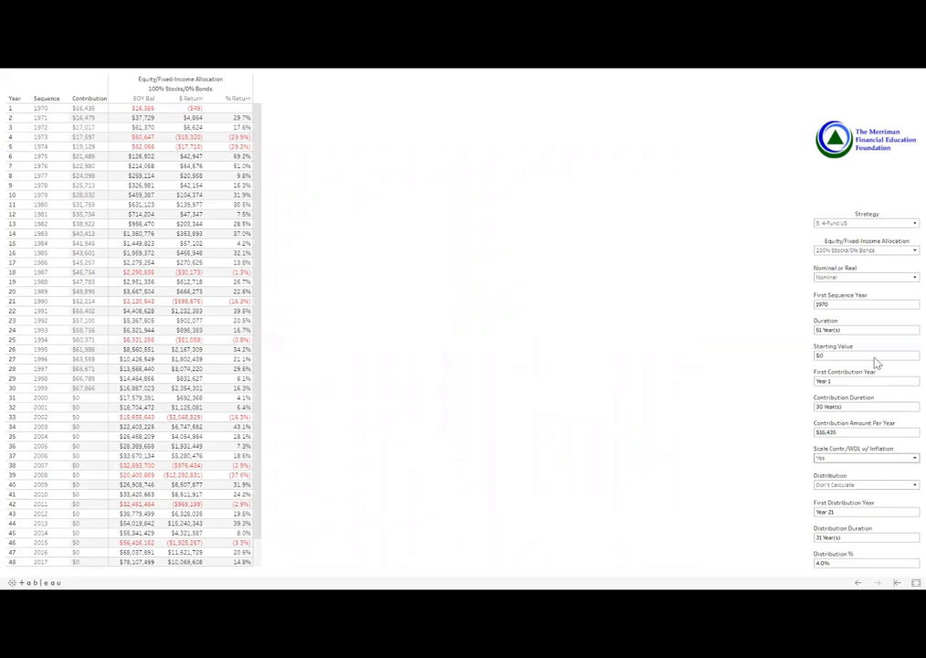
# - Open the Strategy dropdown to choose 3: S&P 500
pyautogui.click(914, 223)
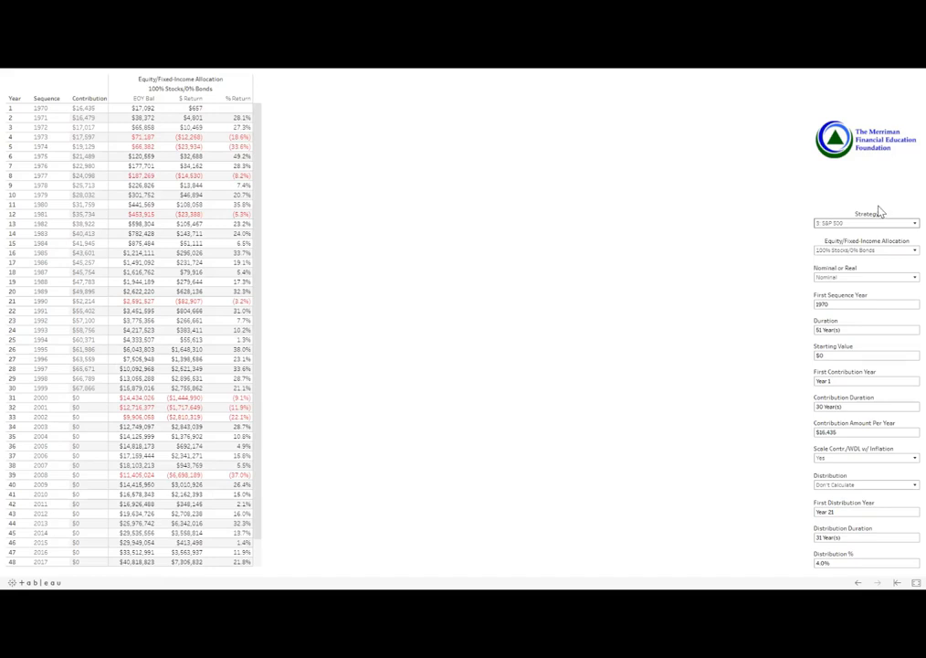
pyautogui.moveTo(366, 224)
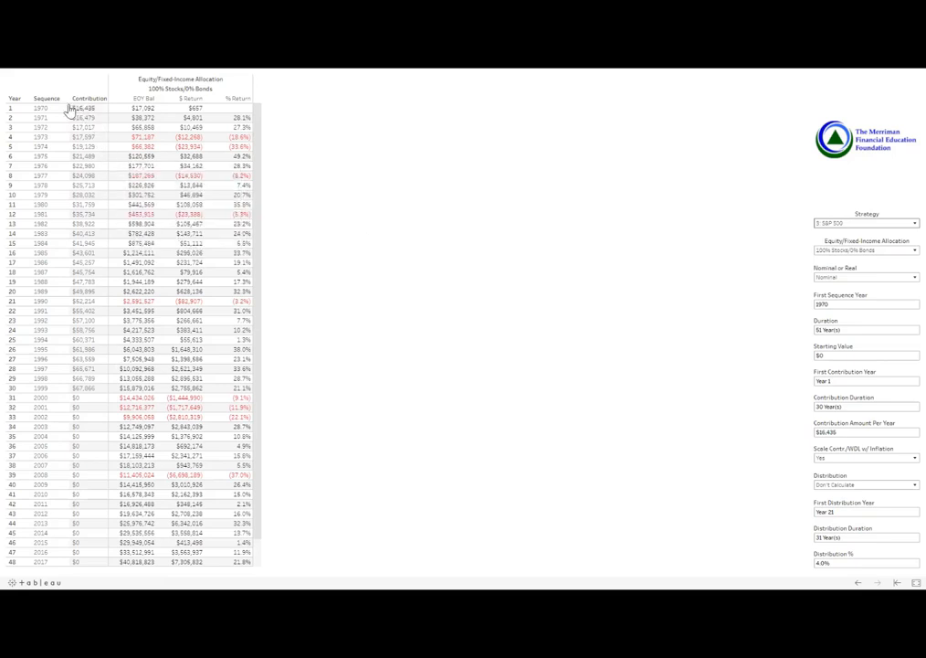
pyautogui.moveTo(87, 117)
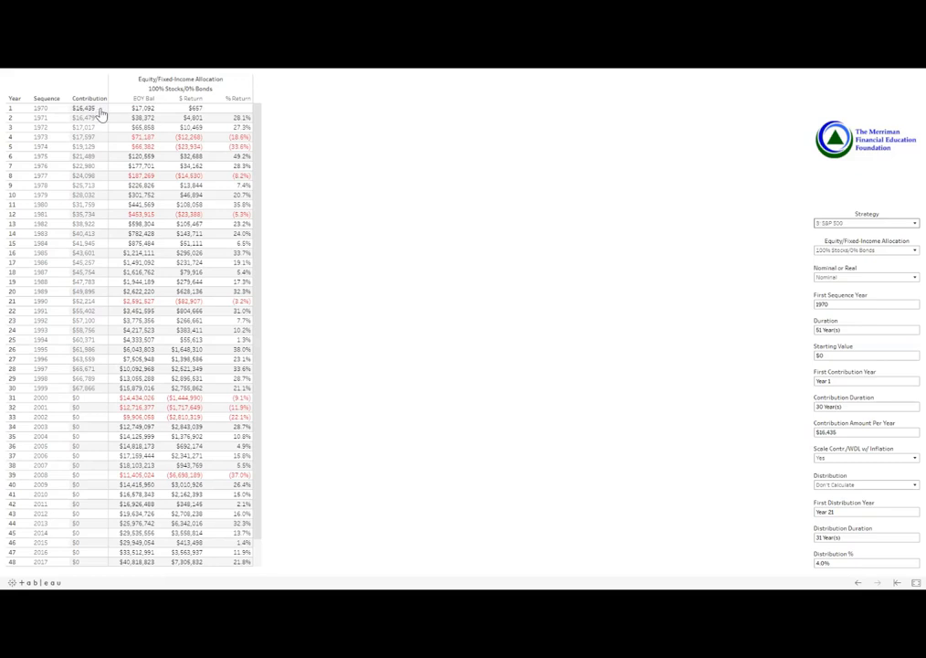
pyautogui.moveTo(93, 388)
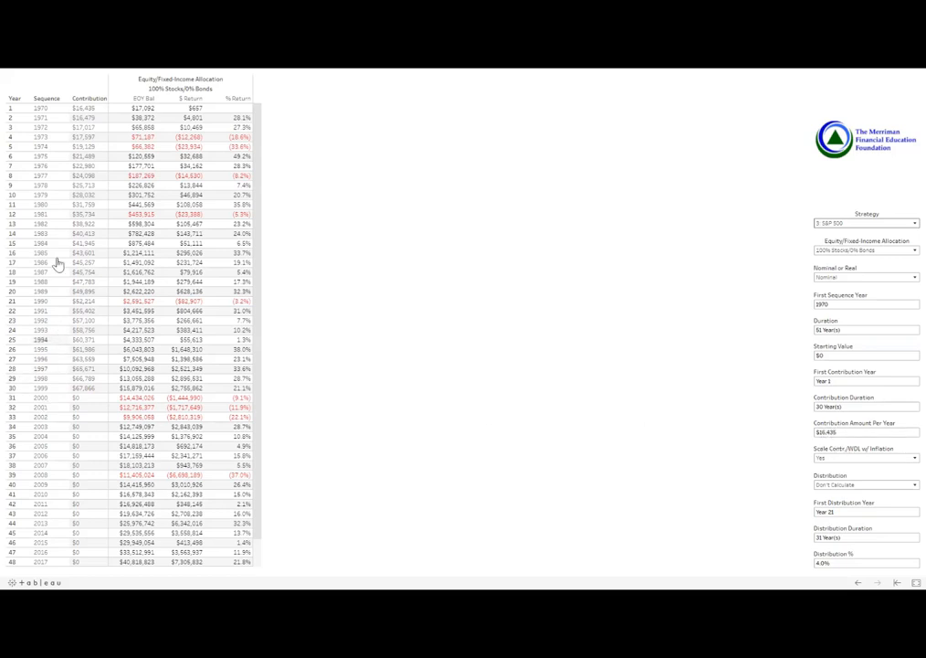
pyautogui.moveTo(101, 394)
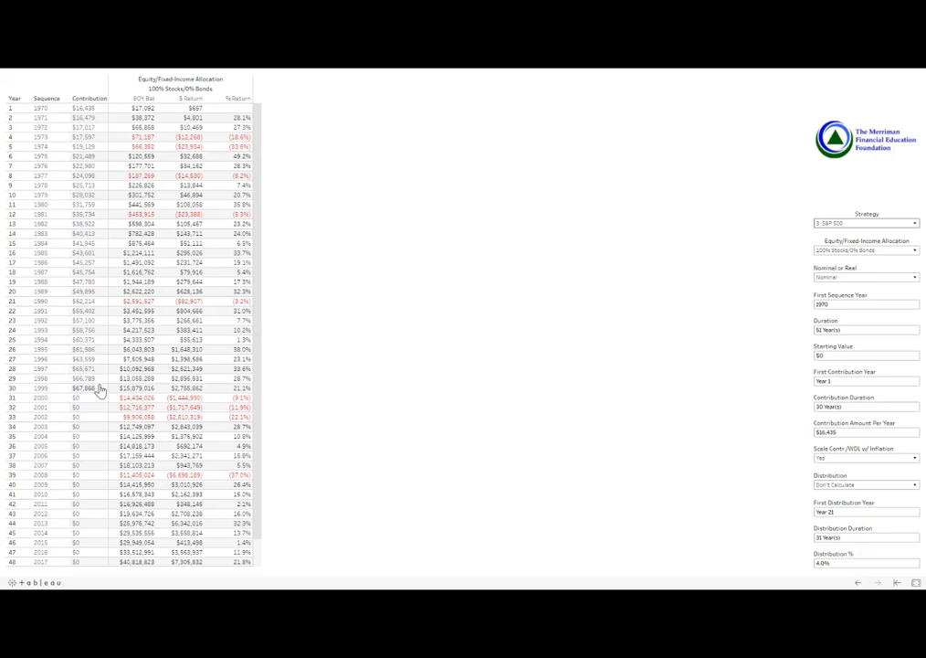
pyautogui.moveTo(138, 378)
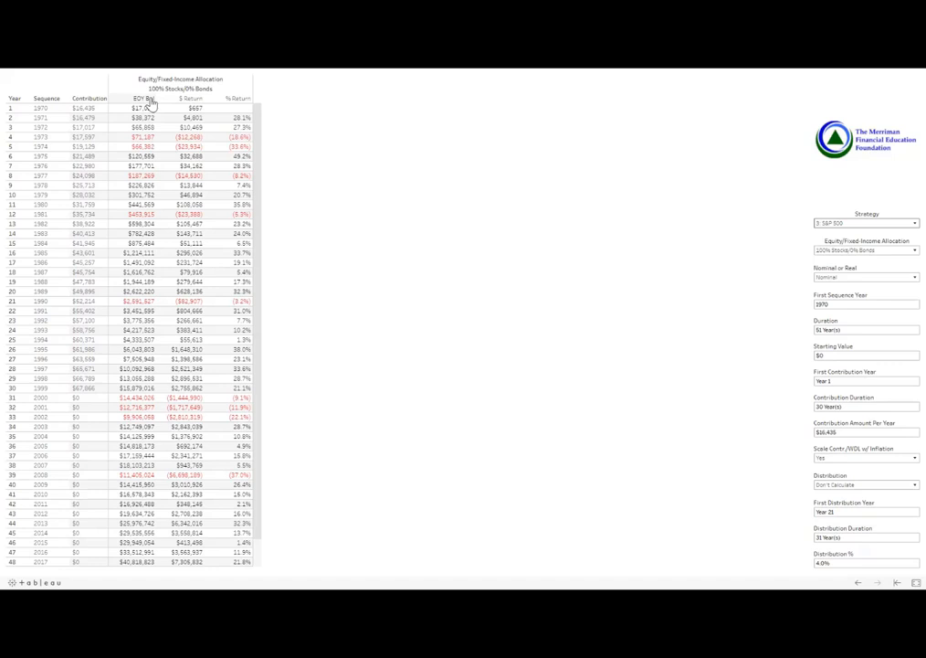
pyautogui.click(137, 108)
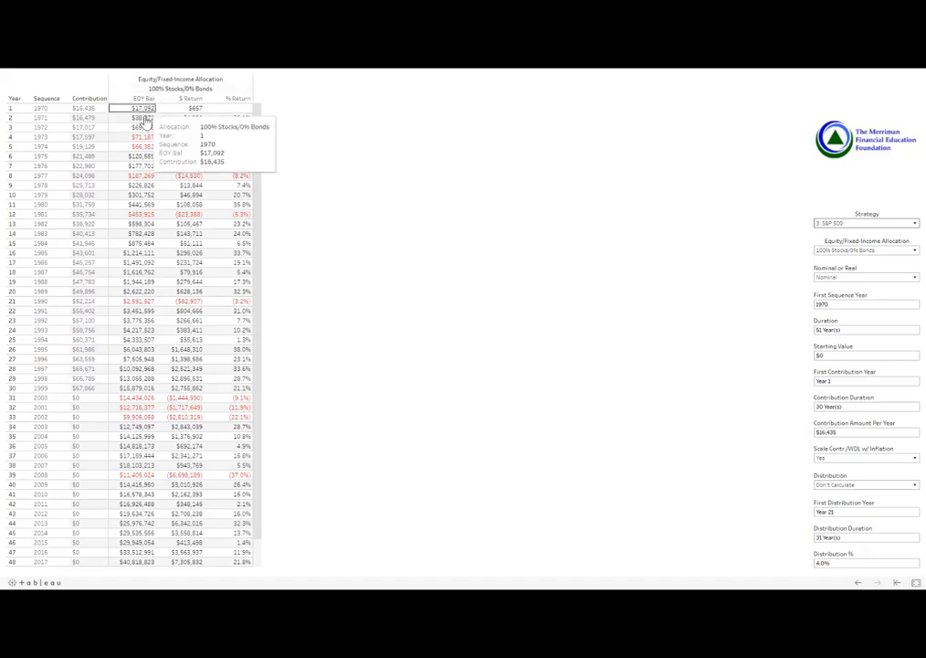
pyautogui.moveTo(142, 248)
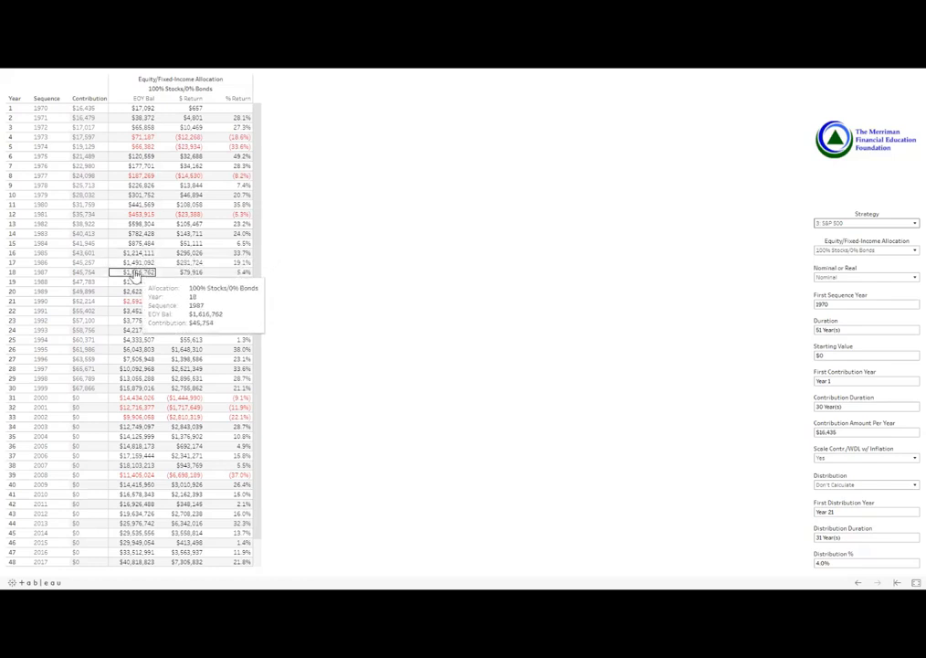
pyautogui.moveTo(138, 292)
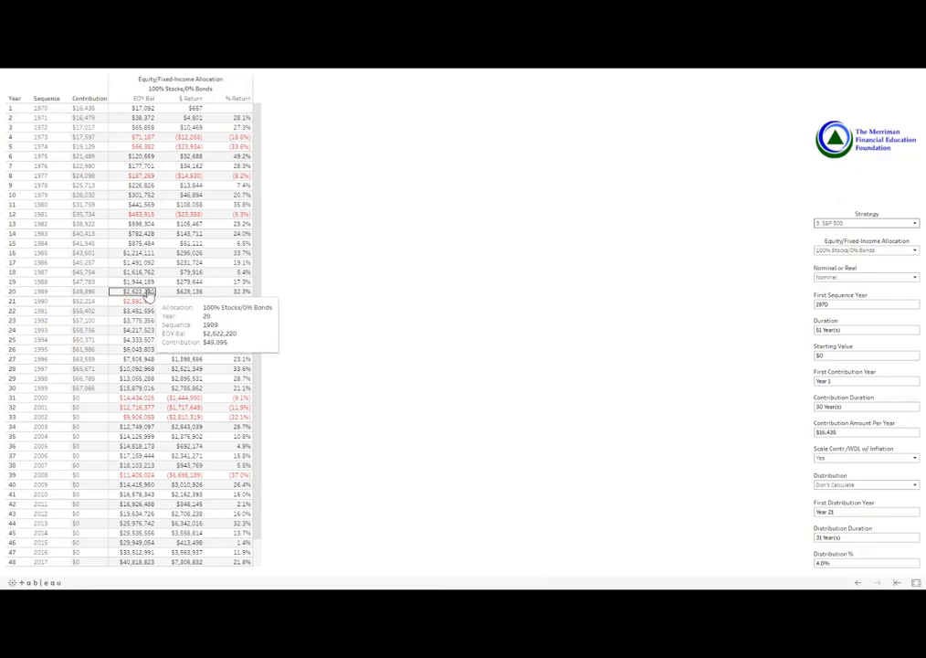
pyautogui.moveTo(137, 282)
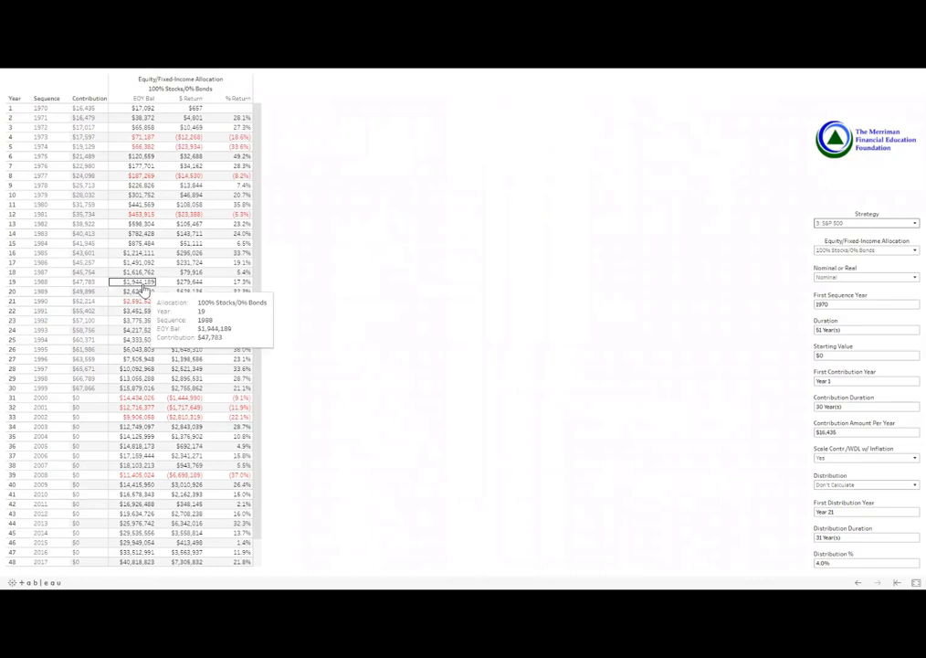
pyautogui.moveTo(115, 118)
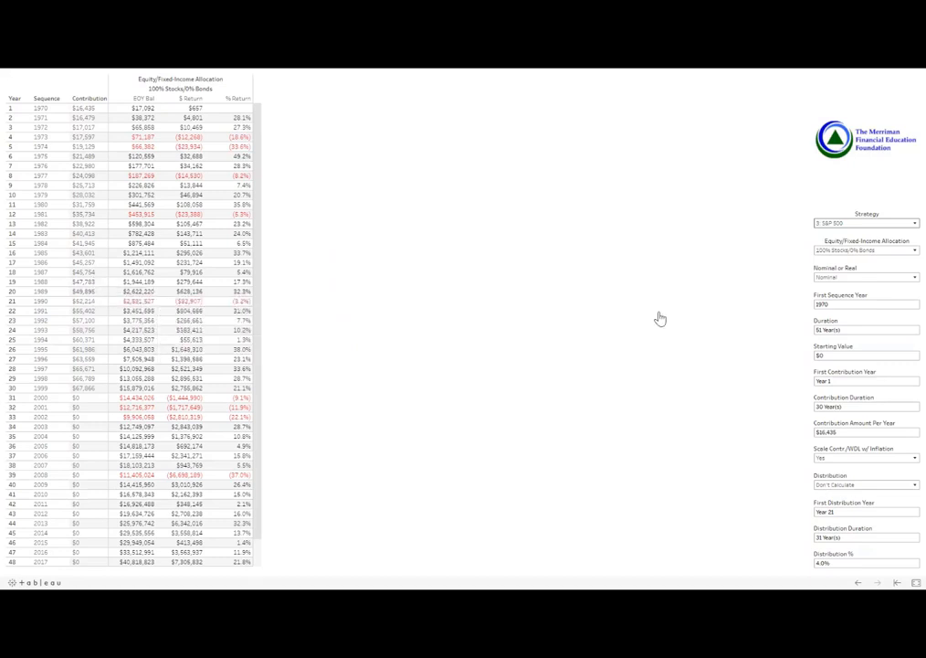
pyautogui.moveTo(682, 291)
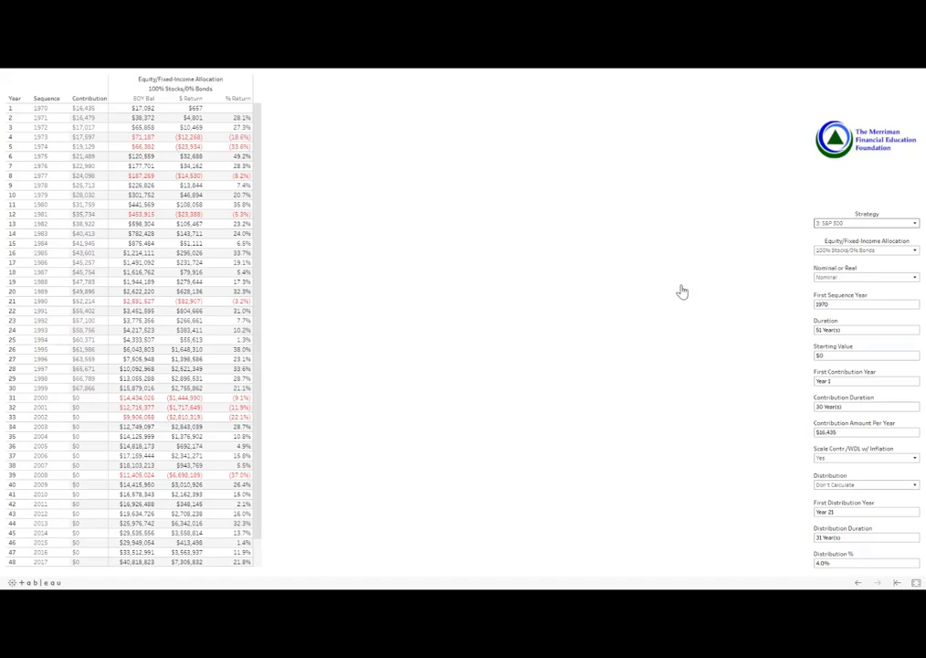
pyautogui.moveTo(848, 230)
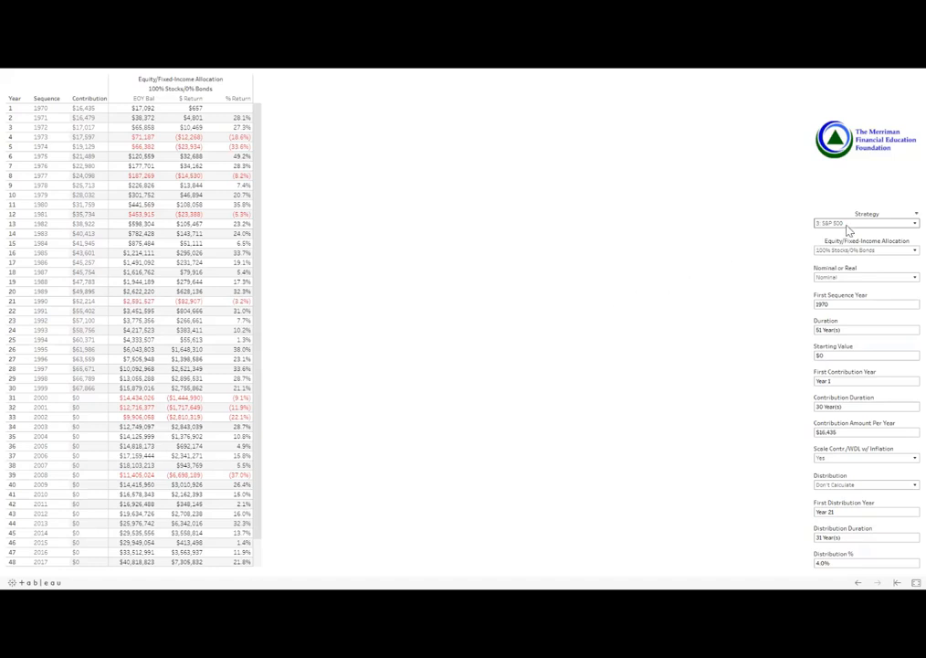
# - Select 4-Fund US from the Strategy dropdown
pyautogui.click(915, 222)
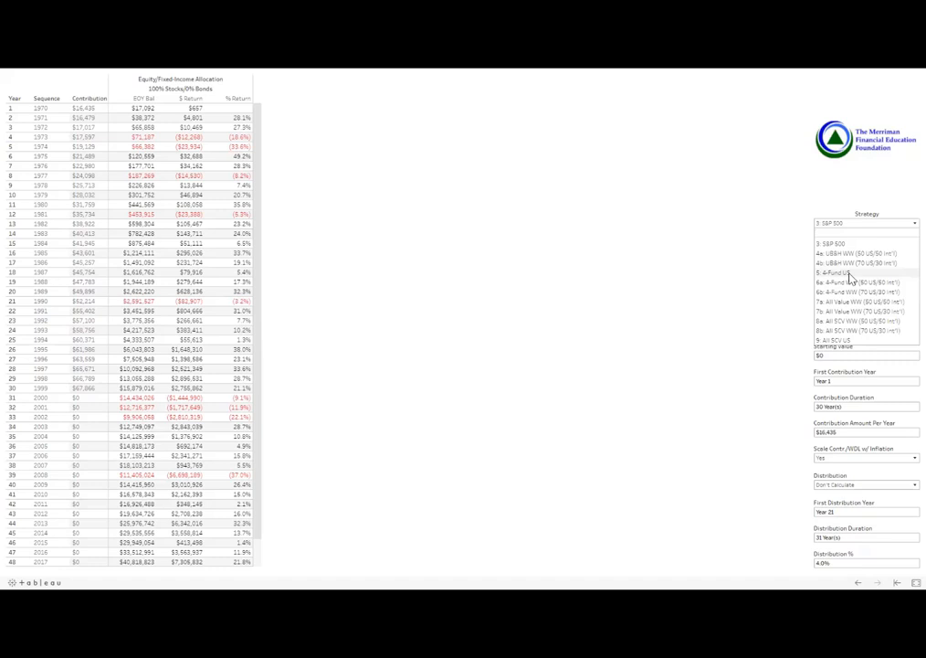
pyautogui.click(846, 273)
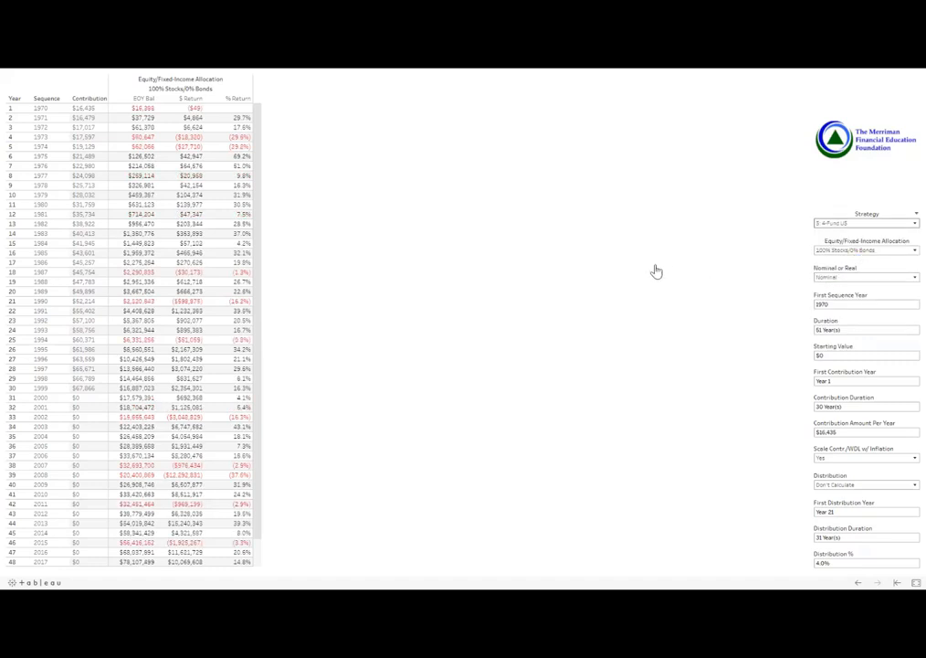
pyautogui.moveTo(139, 108)
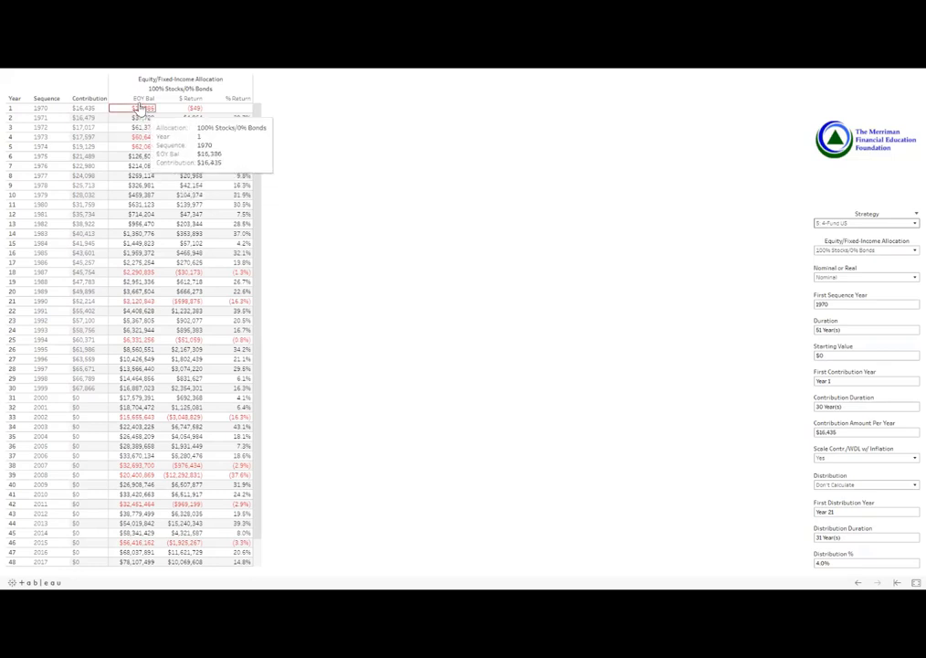
pyautogui.moveTo(137, 194)
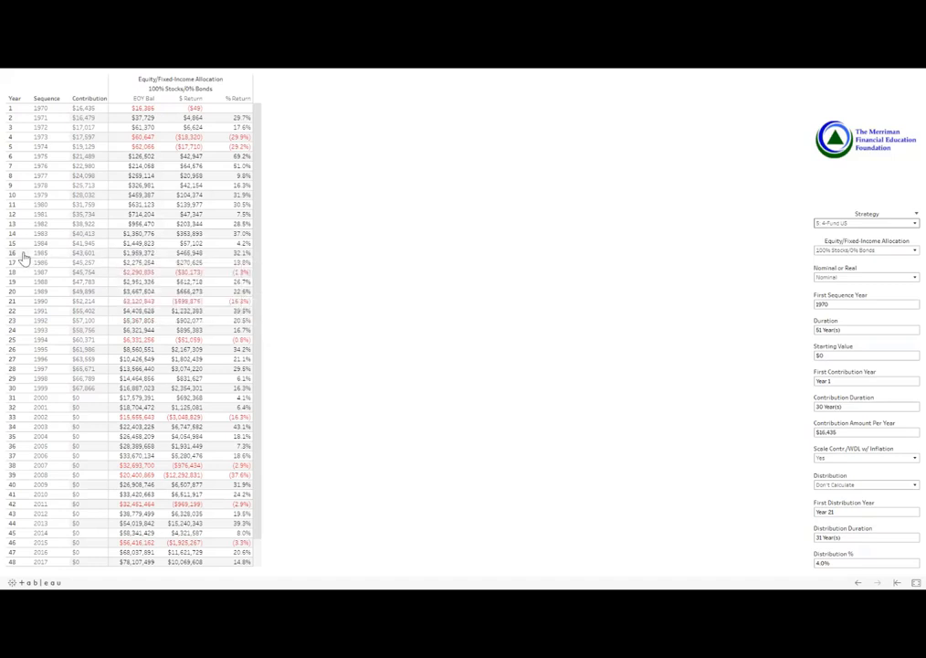
pyautogui.moveTo(135, 263)
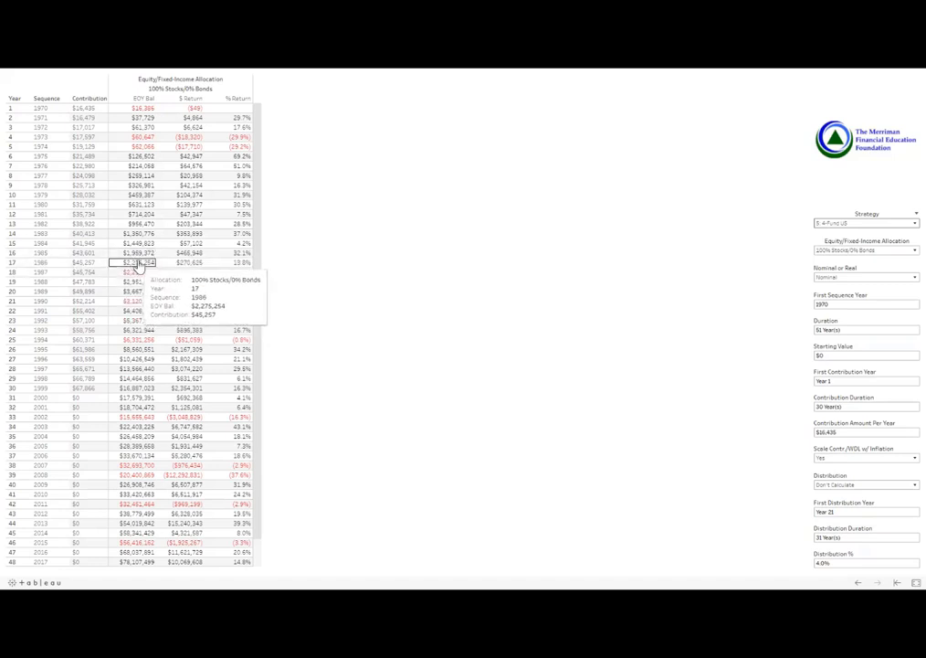
pyautogui.moveTo(137, 267)
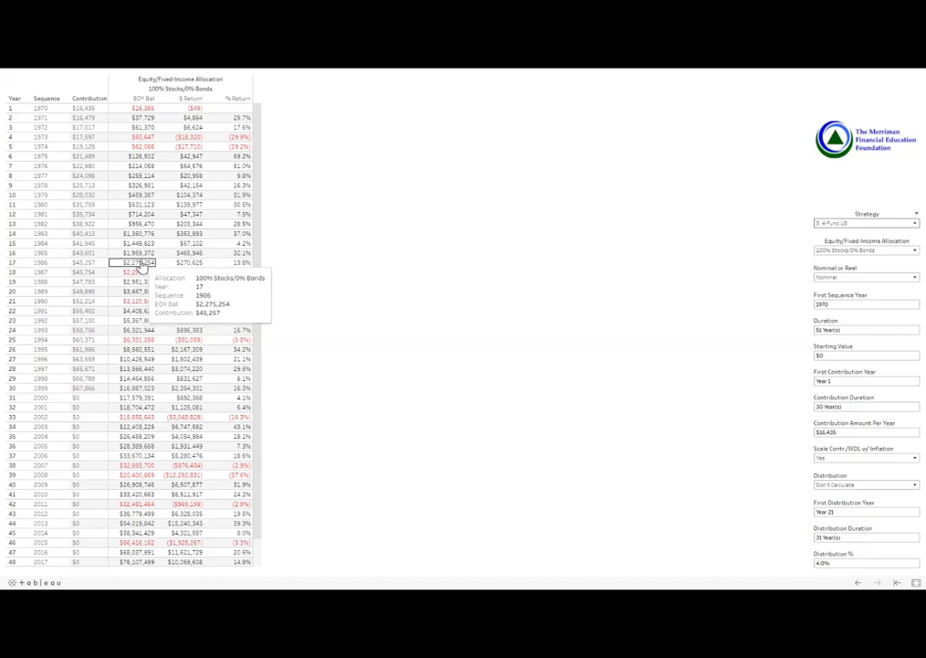
pyautogui.moveTo(136, 253)
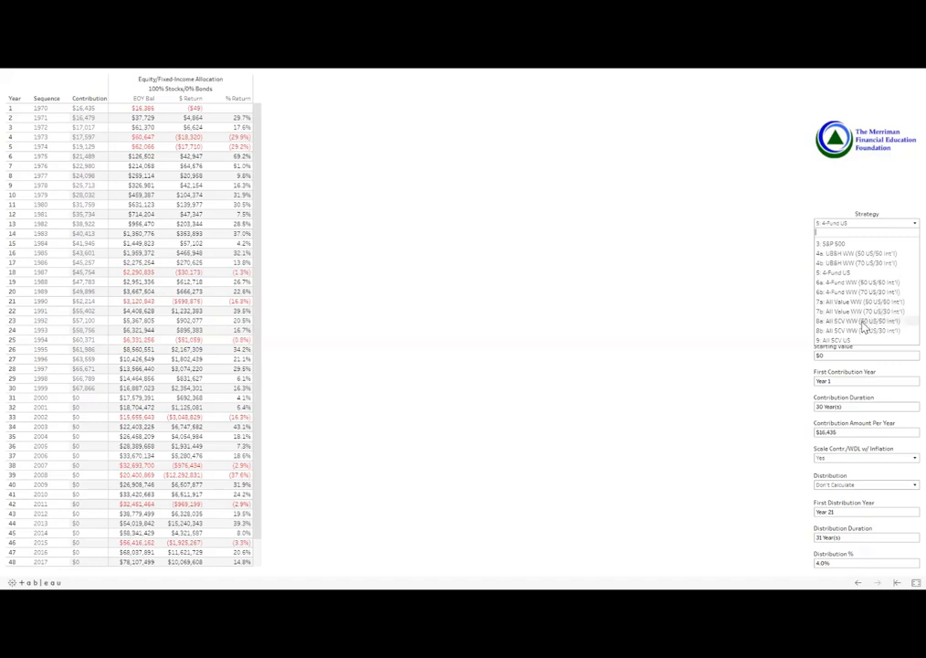
pyautogui.moveTo(862, 325)
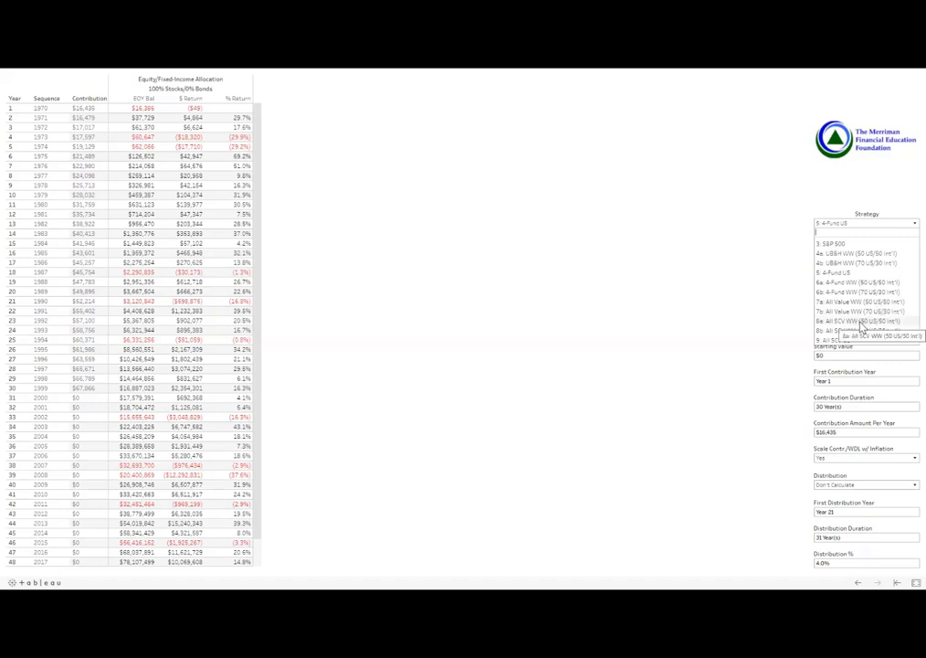
# - Select 8a: All SCV WW (50 US/50 Int'l) as the strategy
pyautogui.click(863, 330)
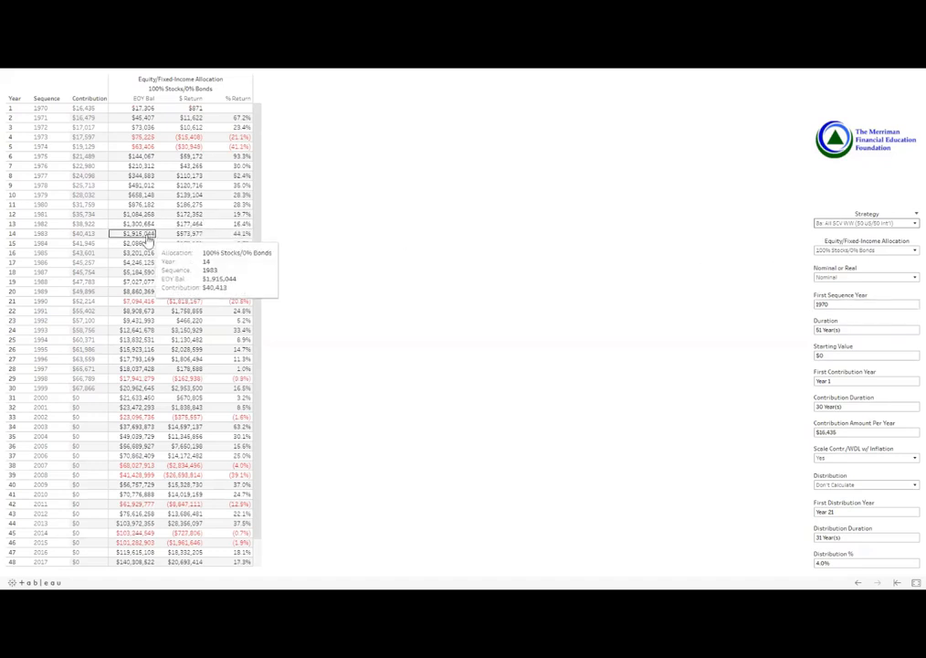
pyautogui.moveTo(146, 243)
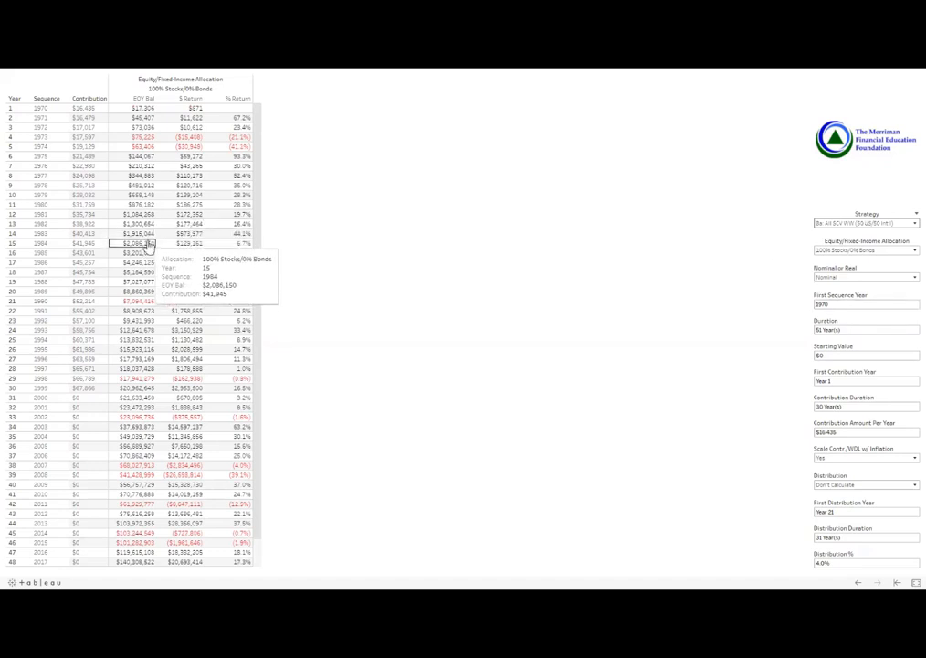
pyautogui.moveTo(137, 233)
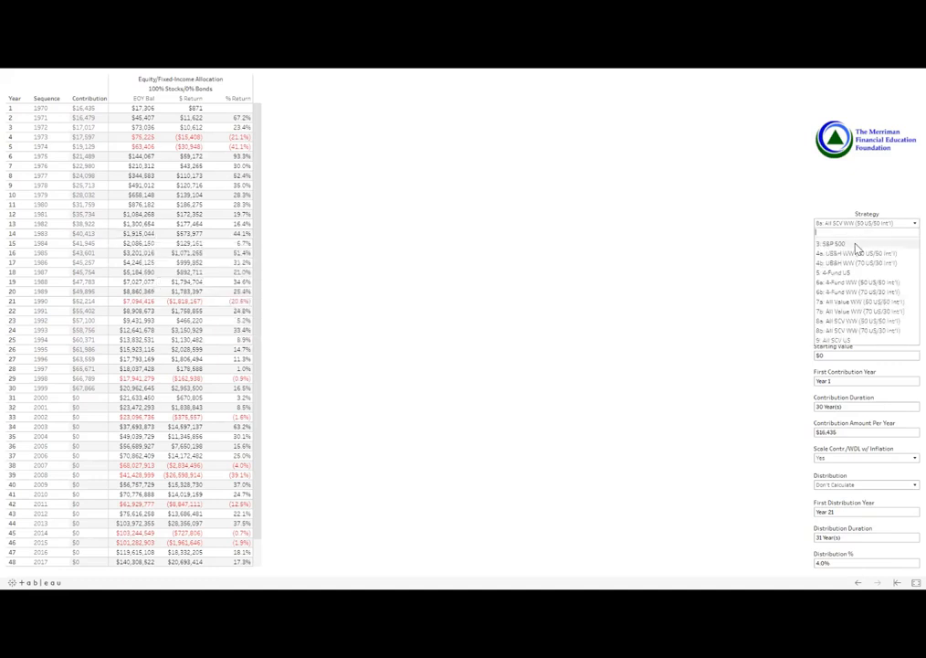
# - Switch the strategy back to 3: S&P 500
pyautogui.click(832, 243)
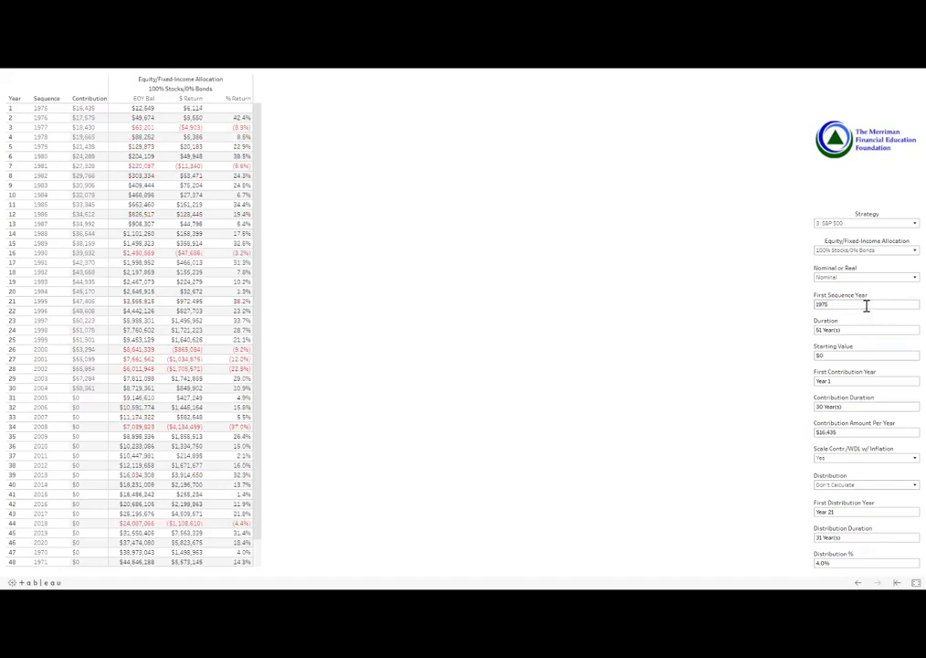
pyautogui.moveTo(210, 311)
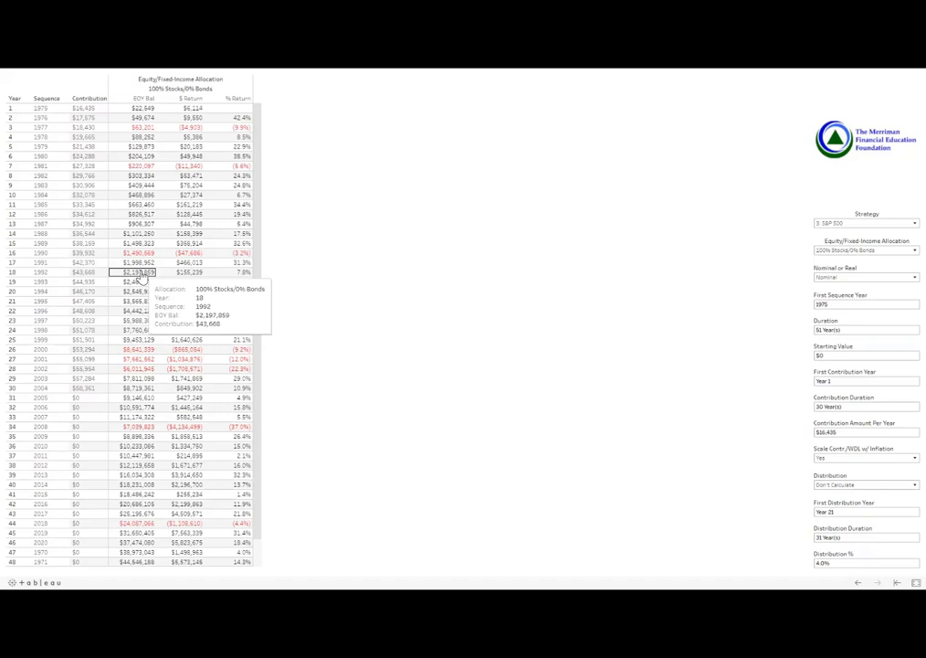
pyautogui.moveTo(139, 262)
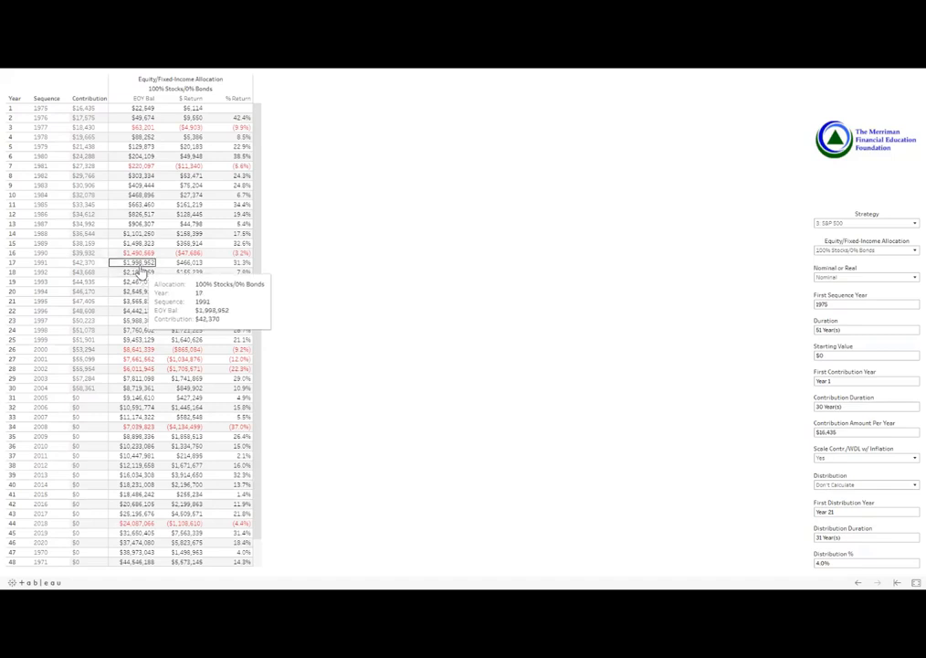
pyautogui.moveTo(137, 272)
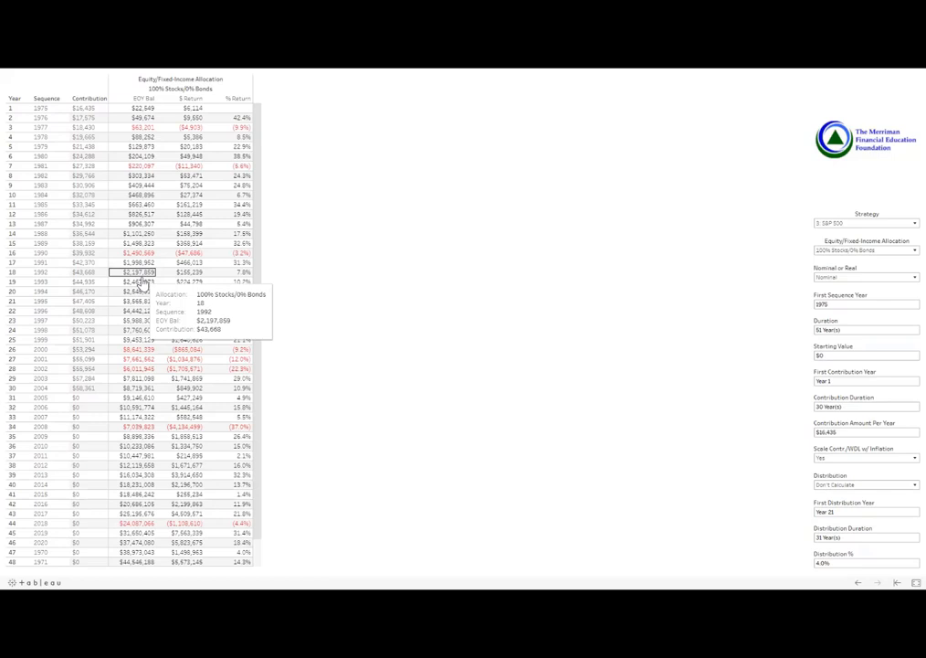
pyautogui.moveTo(137, 281)
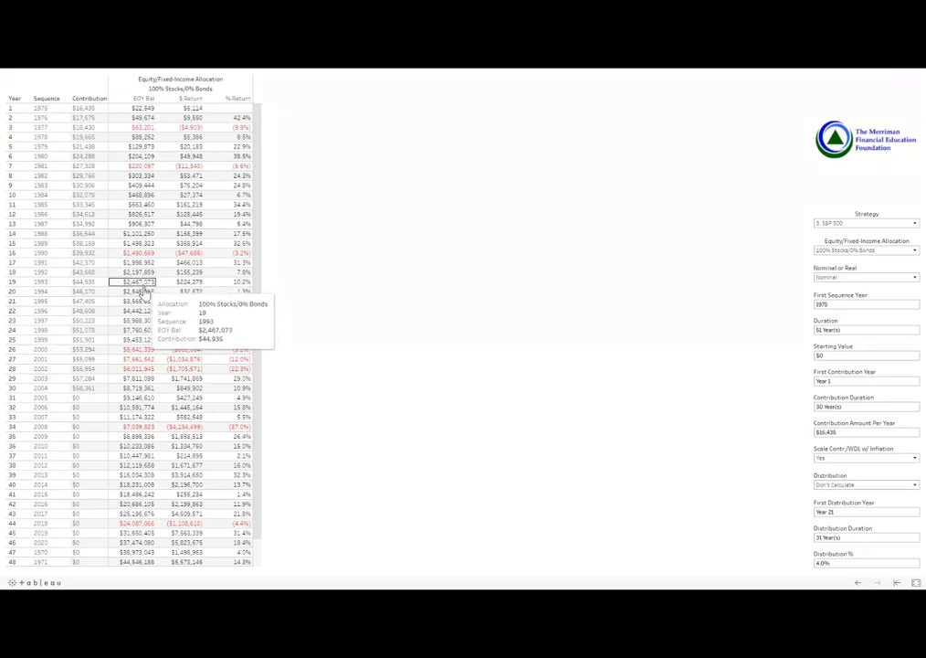
pyautogui.moveTo(138, 291)
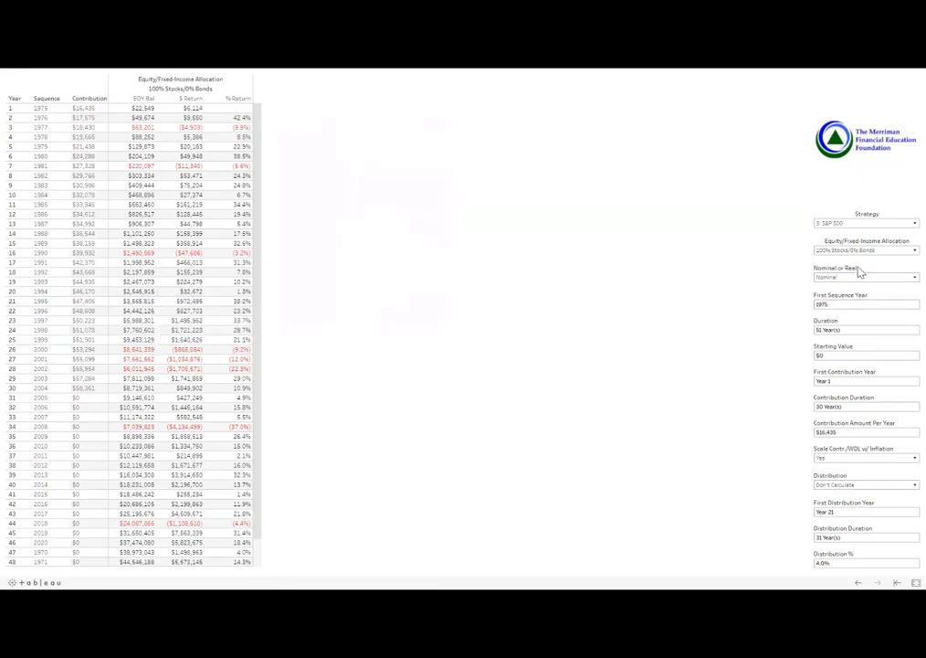
# - Edit the First Sequence Year field to start the sequence in 2000
pyautogui.click(866, 304)
pyautogui.write('2000')
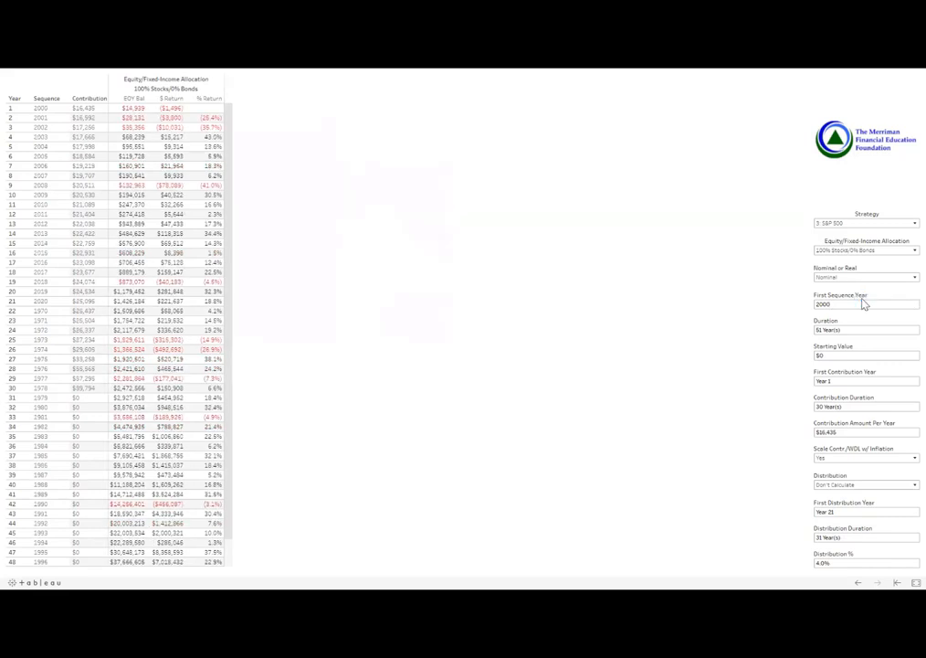
pyautogui.moveTo(173, 146)
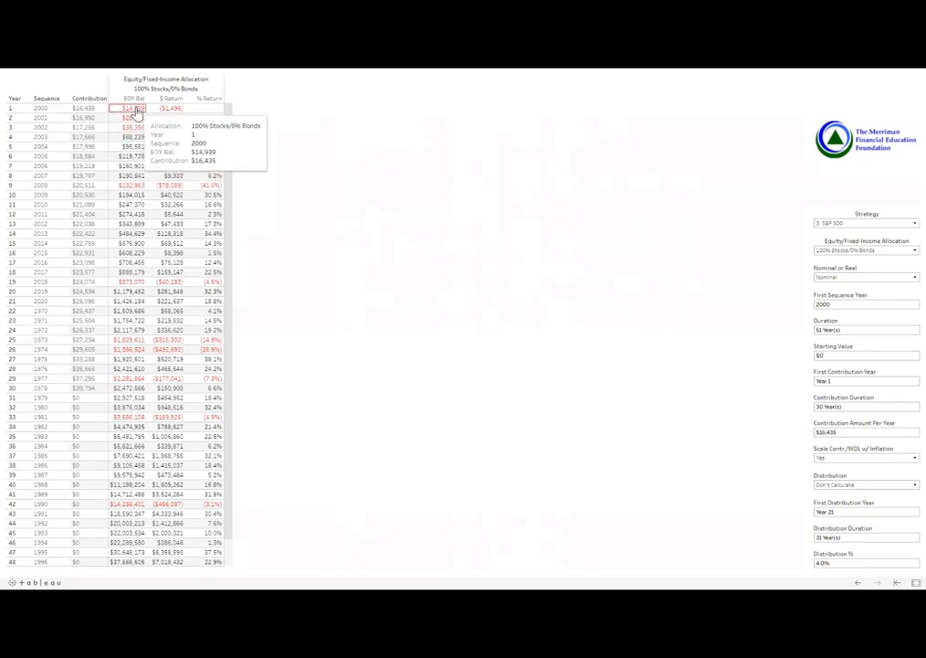
pyautogui.moveTo(134, 127)
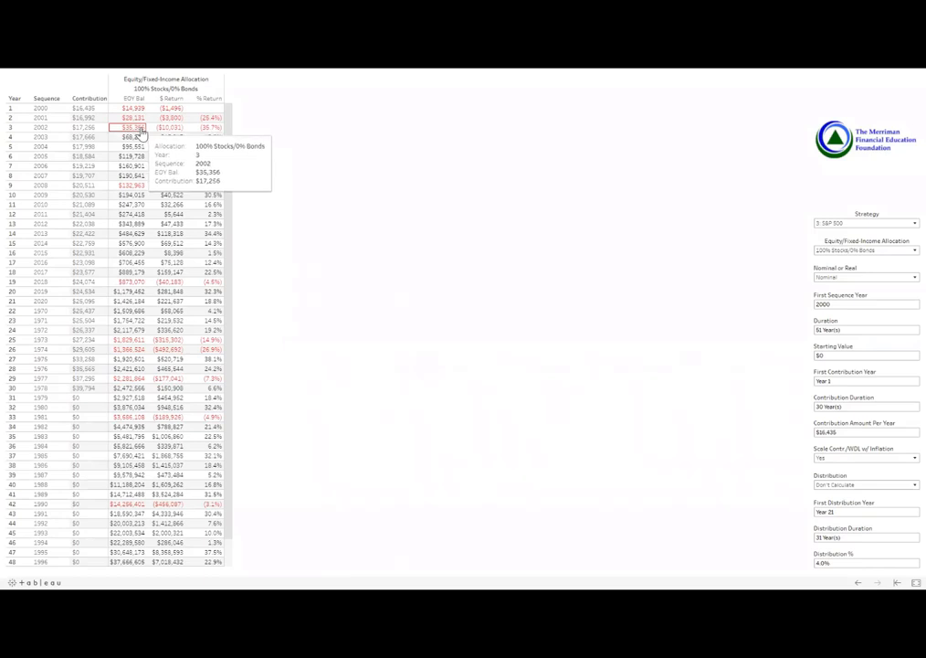
pyautogui.moveTo(133, 185)
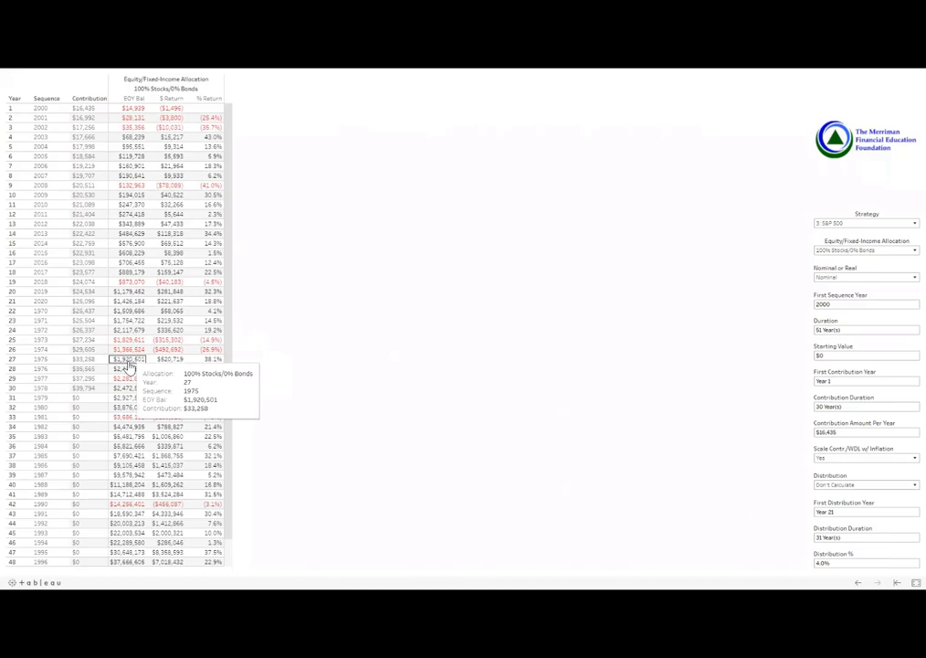
pyautogui.moveTo(128, 368)
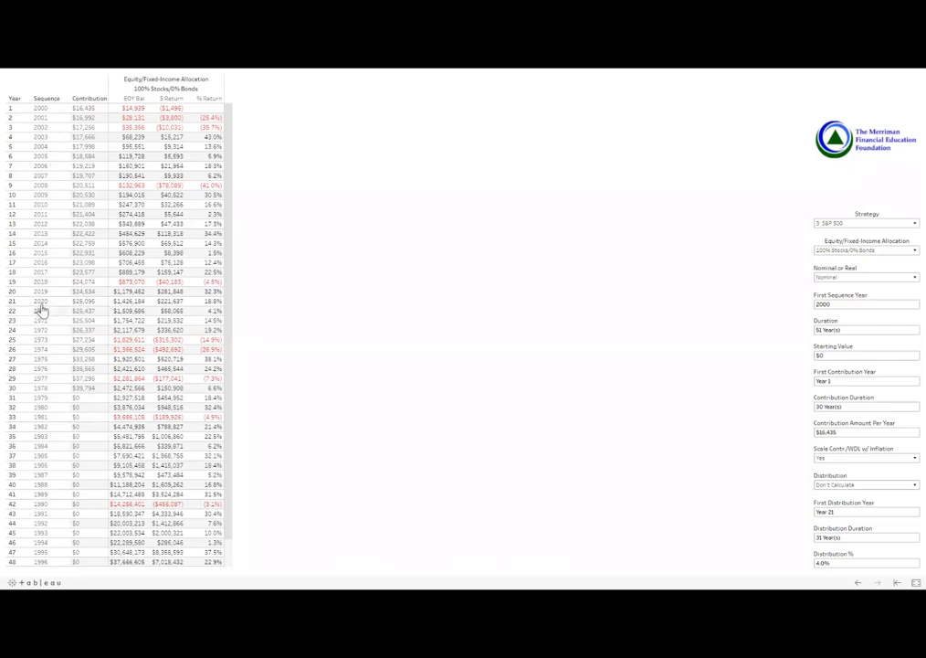
pyautogui.moveTo(51, 306)
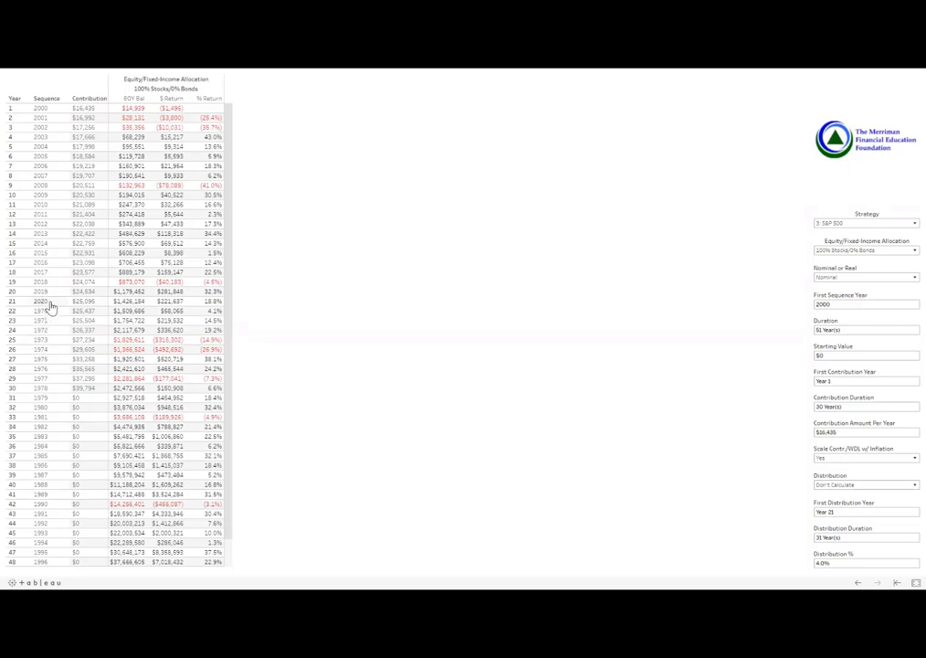
pyautogui.moveTo(51, 313)
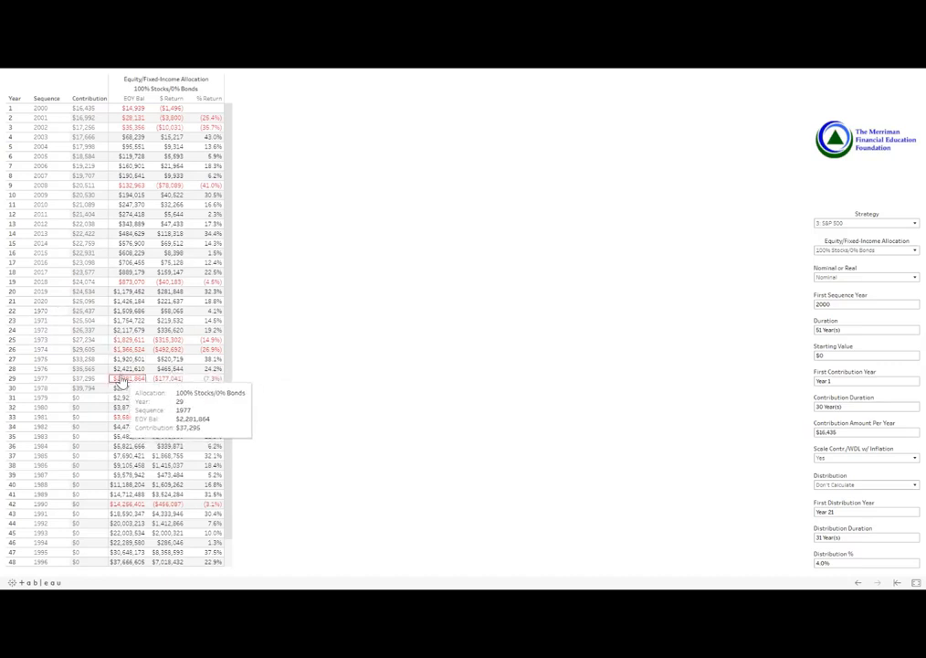
pyautogui.moveTo(125, 329)
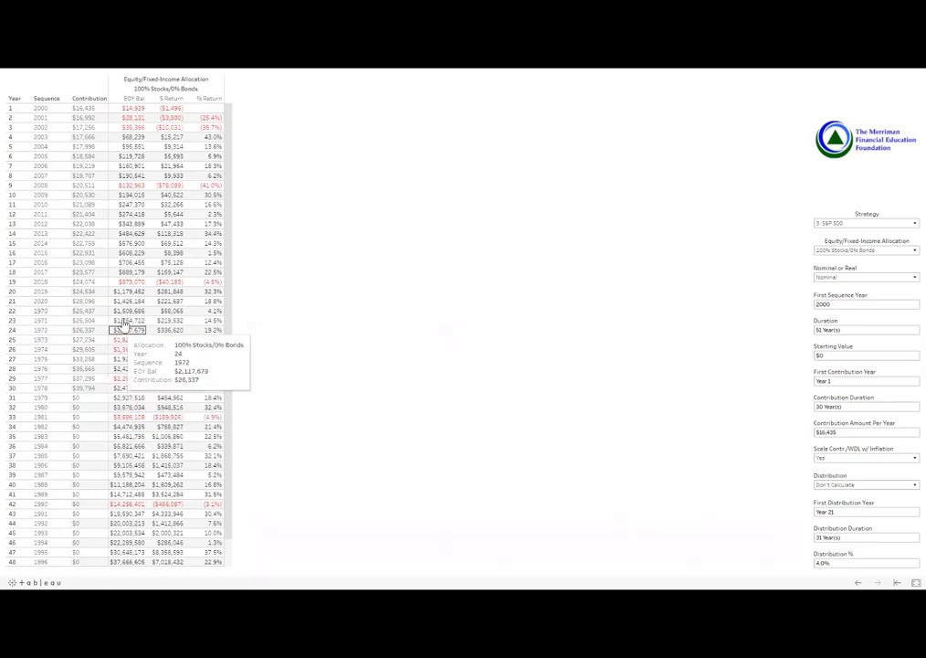
pyautogui.moveTo(127, 301)
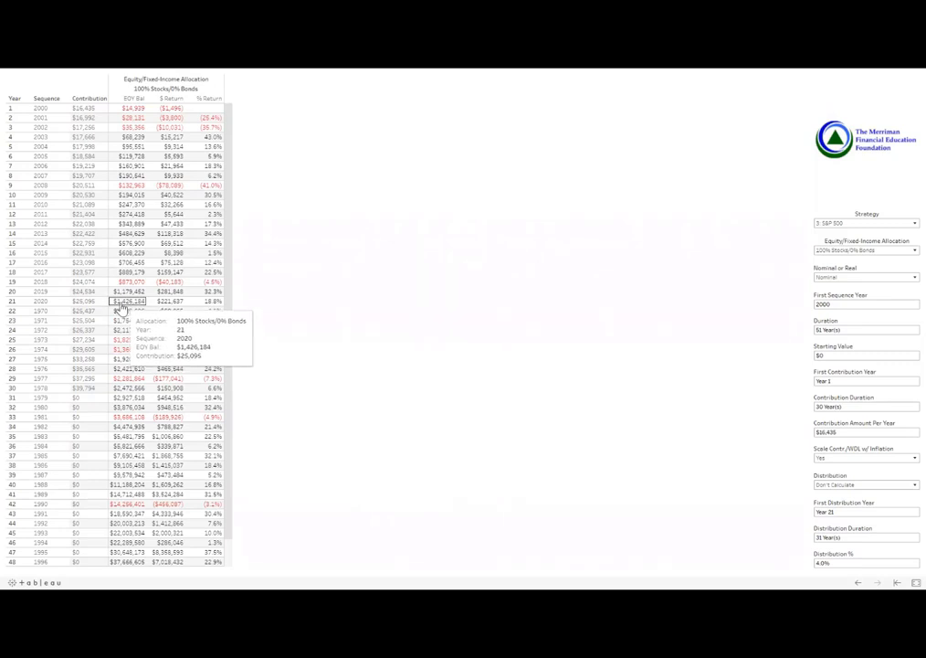
pyautogui.moveTo(133, 309)
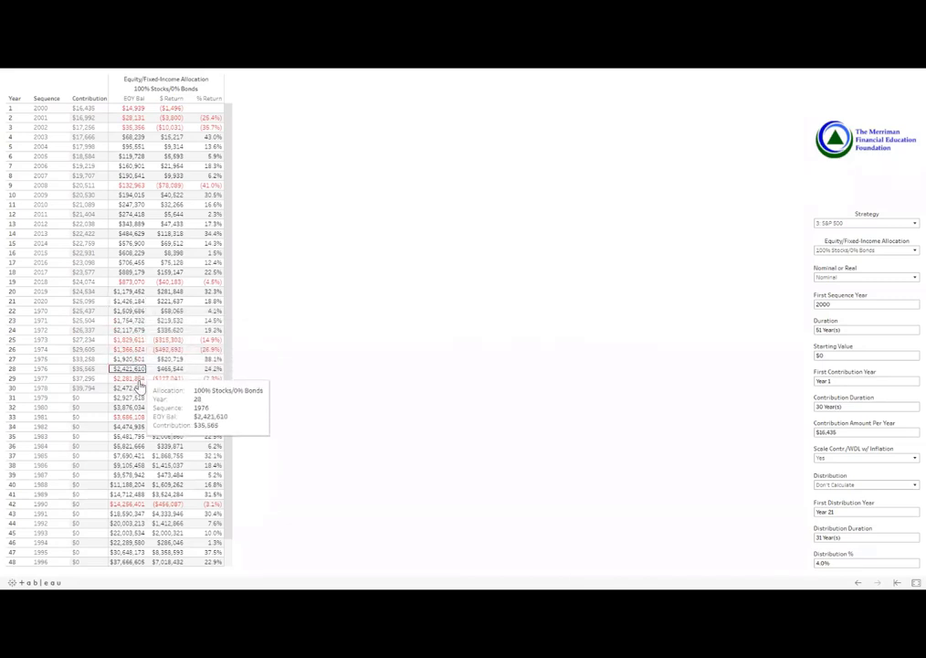
pyautogui.moveTo(128, 388)
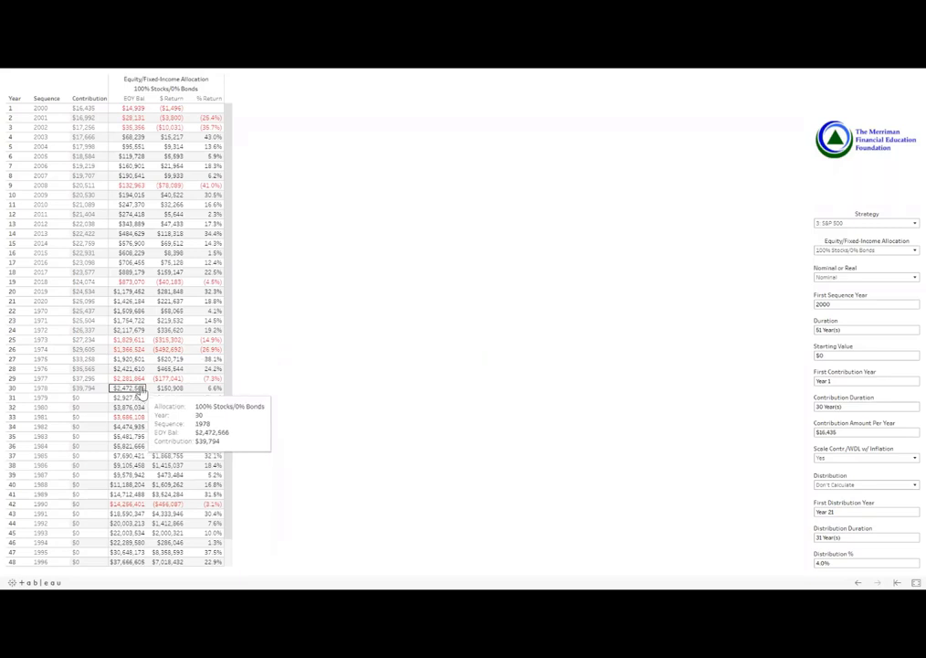
pyautogui.moveTo(128, 368)
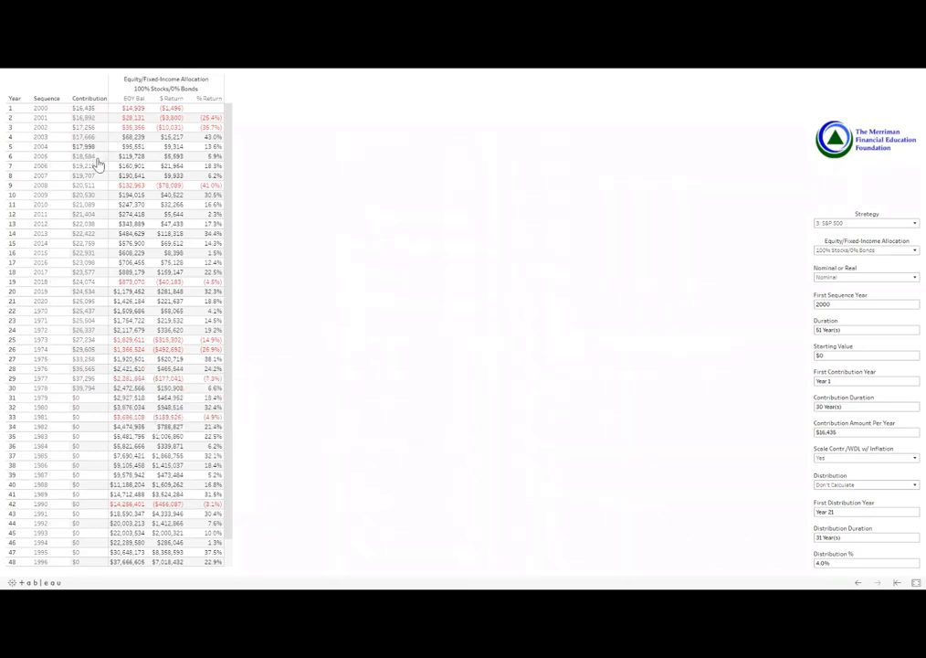
pyautogui.moveTo(128, 368)
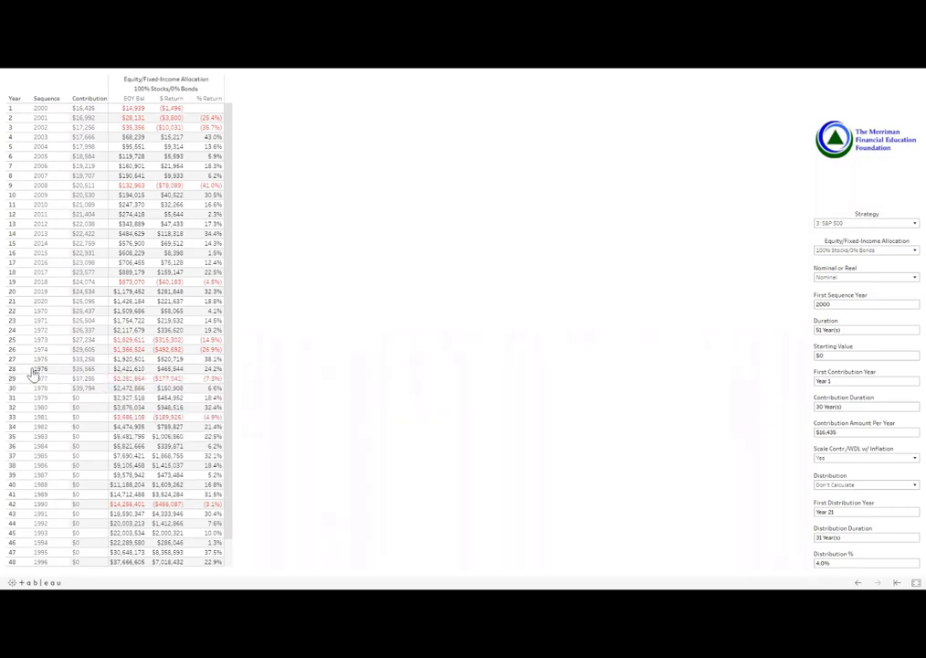
pyautogui.moveTo(128, 370)
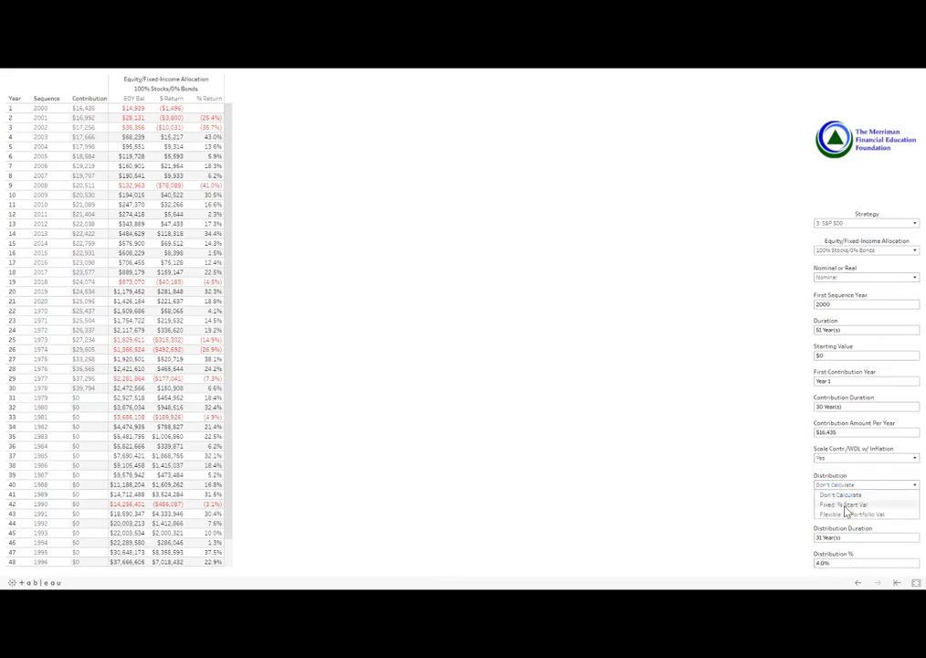
# - Set Distribution to Fixed % Start Val
pyautogui.click(844, 503)
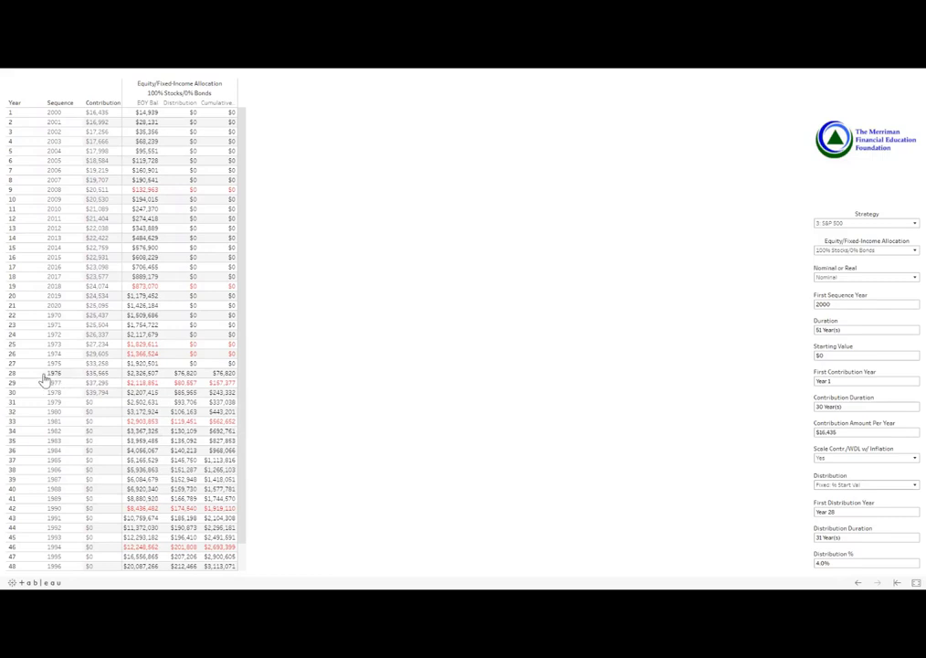
pyautogui.moveTo(190, 373)
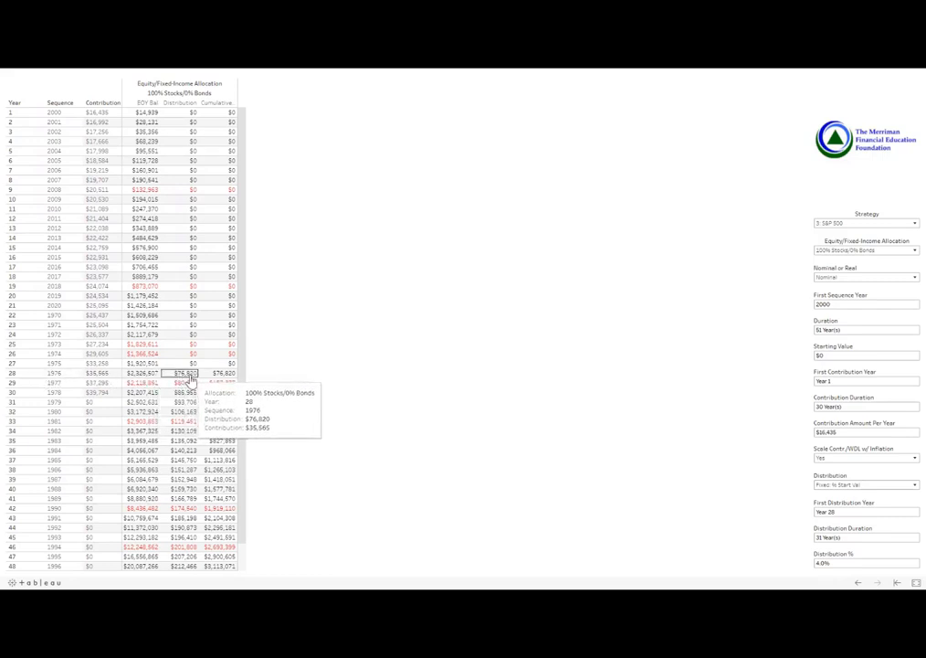
pyautogui.moveTo(142, 363)
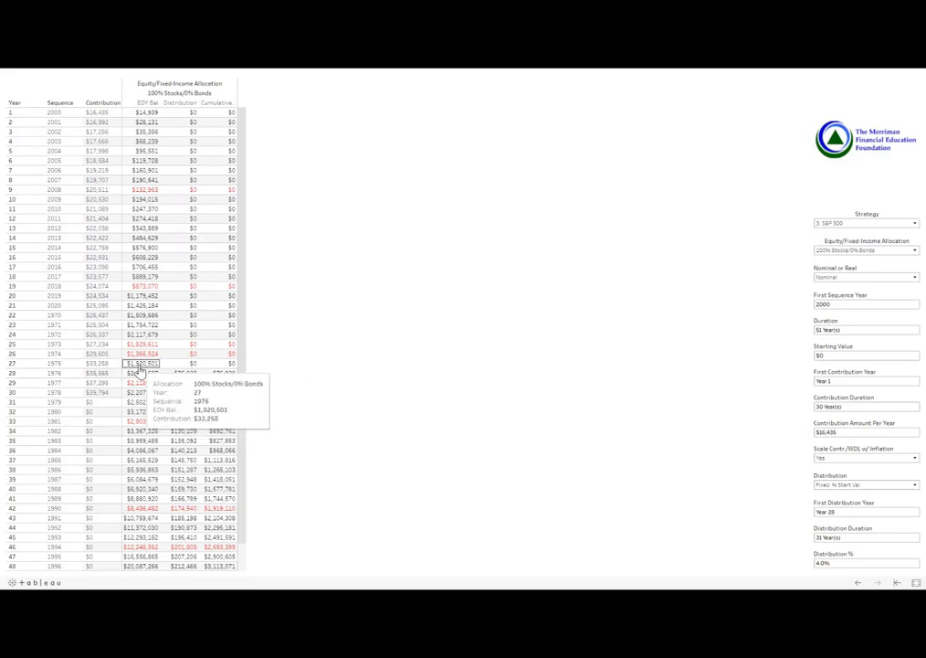
pyautogui.moveTo(183, 373)
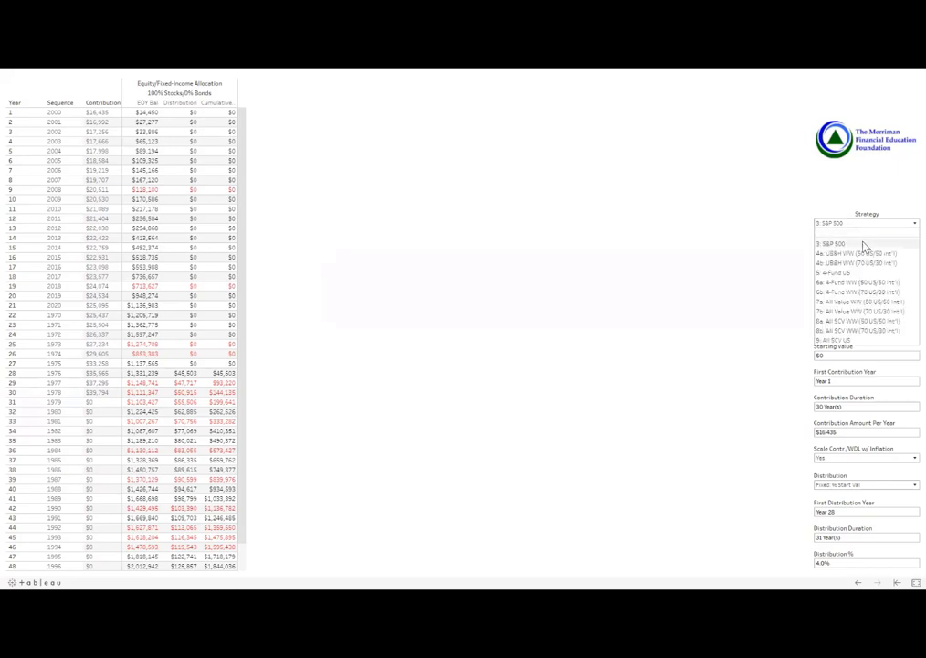
pyautogui.click(831, 223)
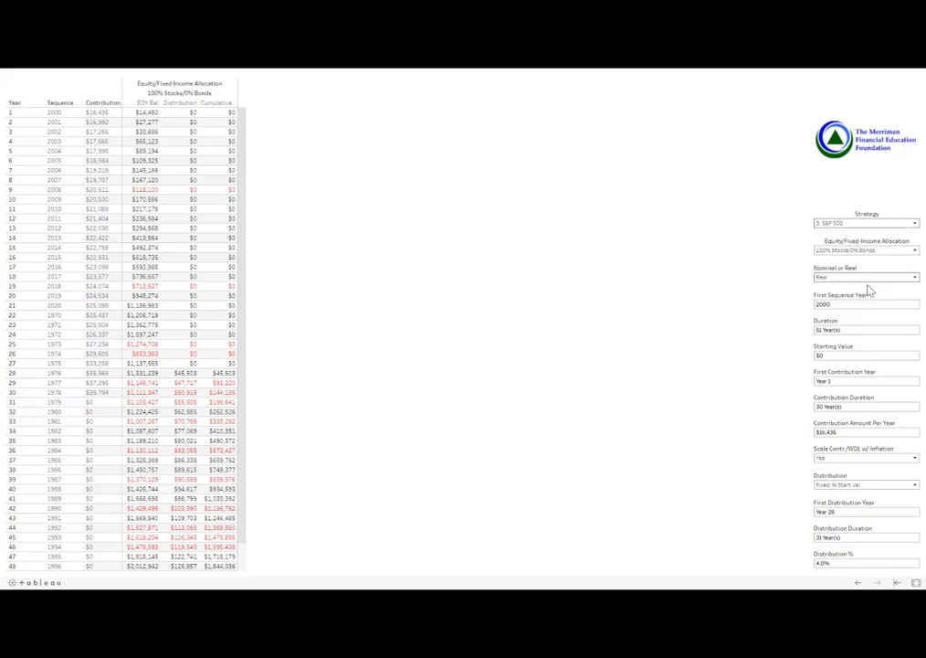
pyautogui.click(866, 305)
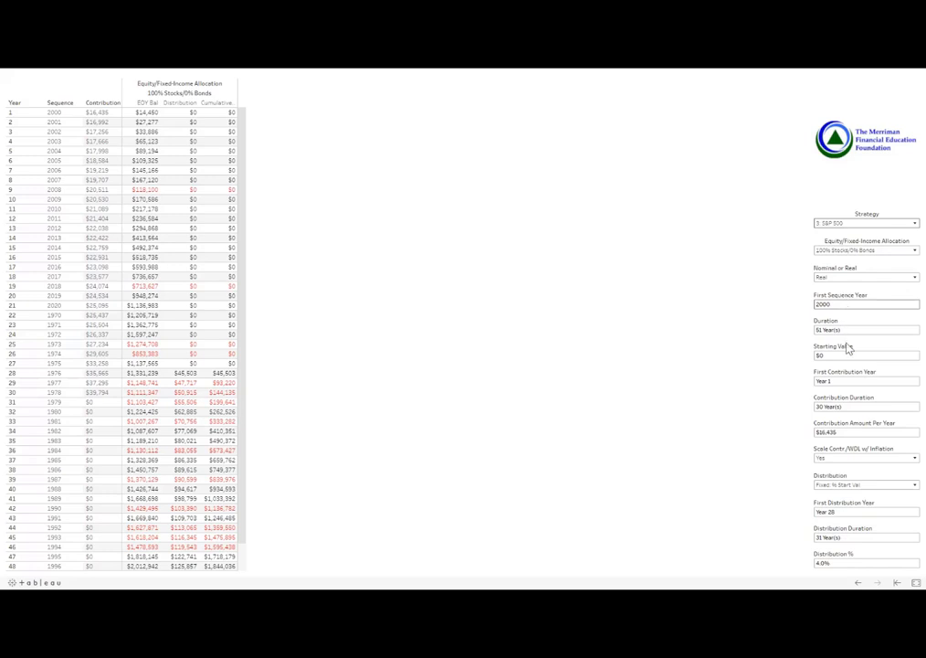
pyautogui.moveTo(848, 378)
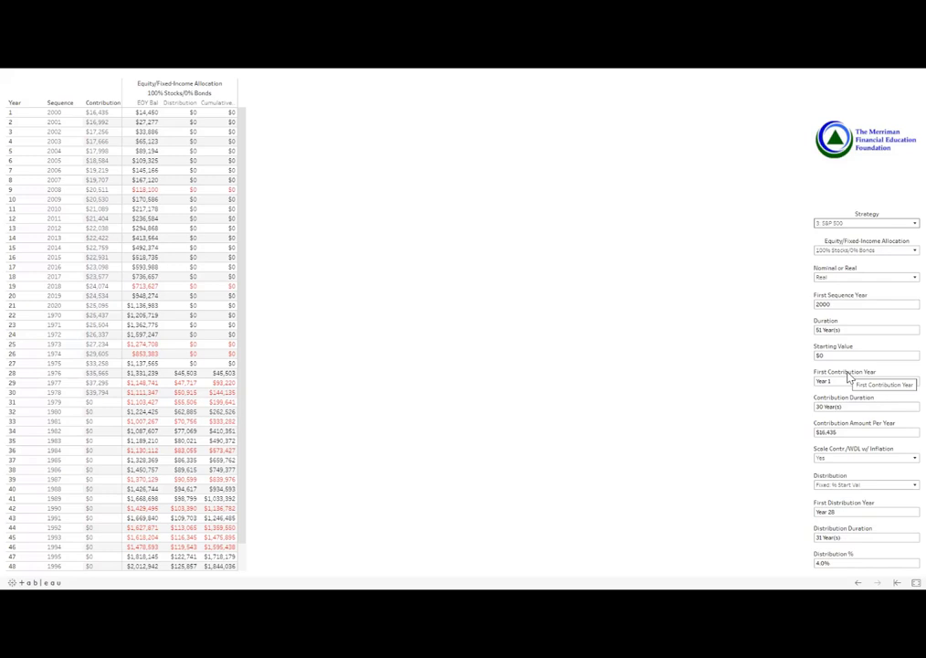
pyautogui.moveTo(847, 444)
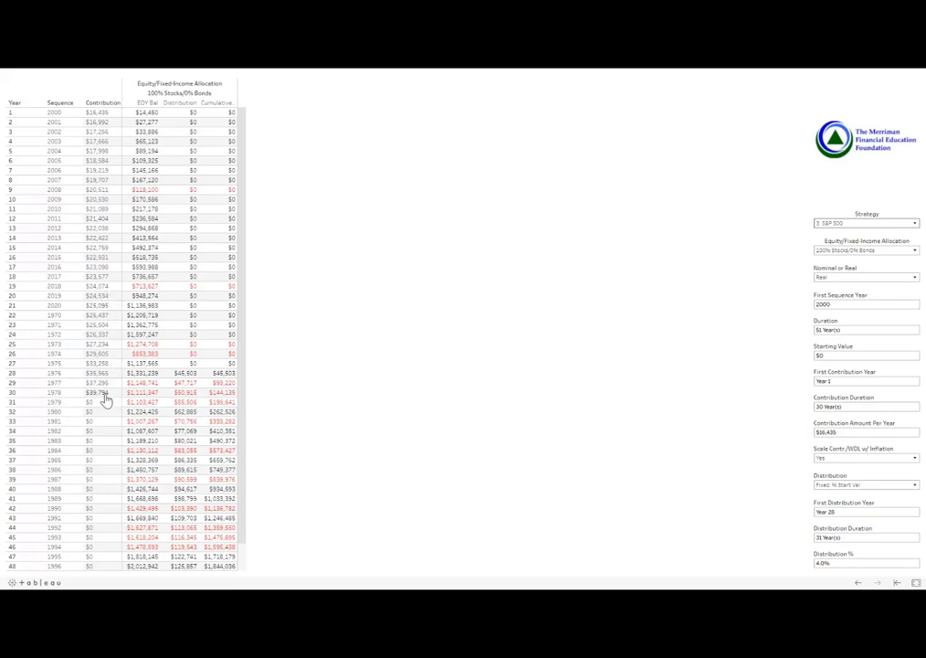
pyautogui.moveTo(102, 395)
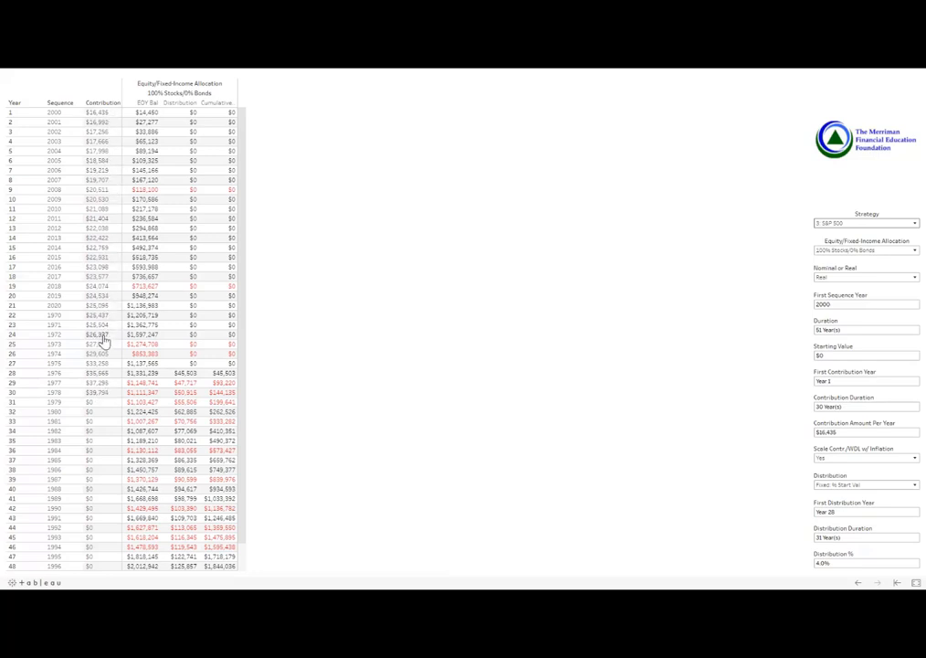
pyautogui.moveTo(88, 322)
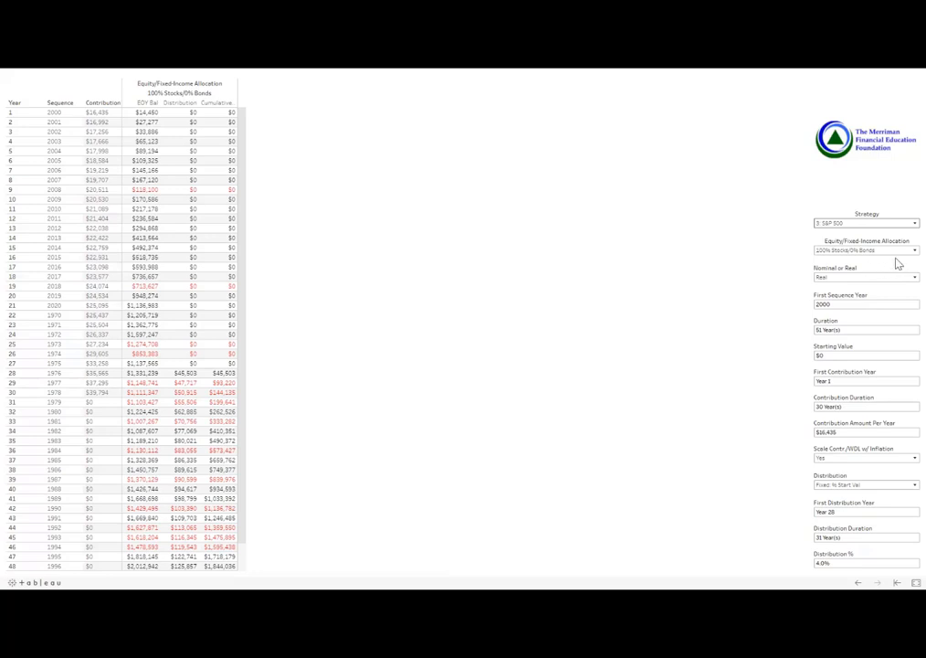
pyautogui.moveTo(255, 182)
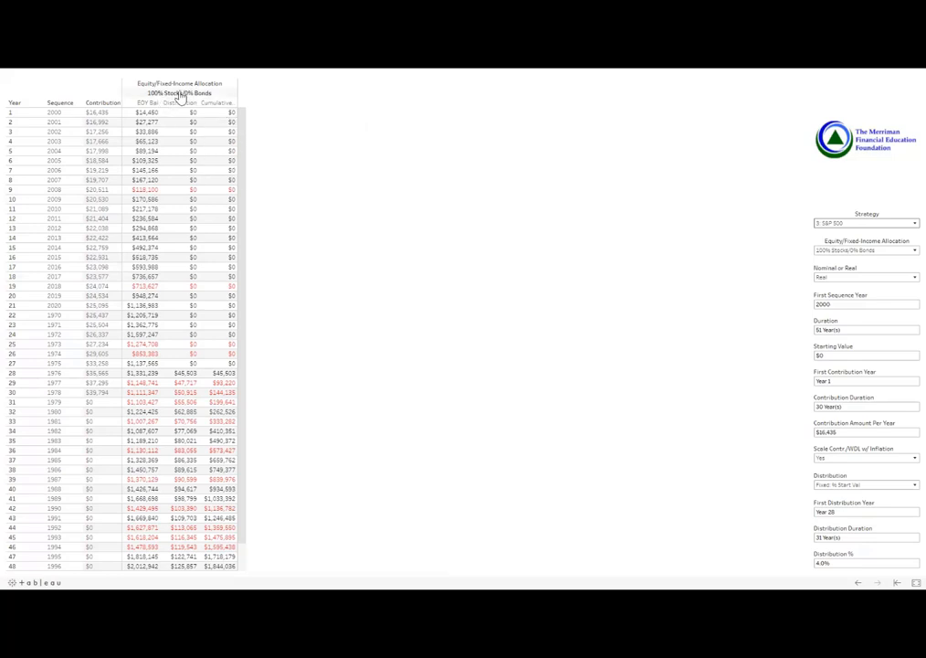
pyautogui.moveTo(790, 209)
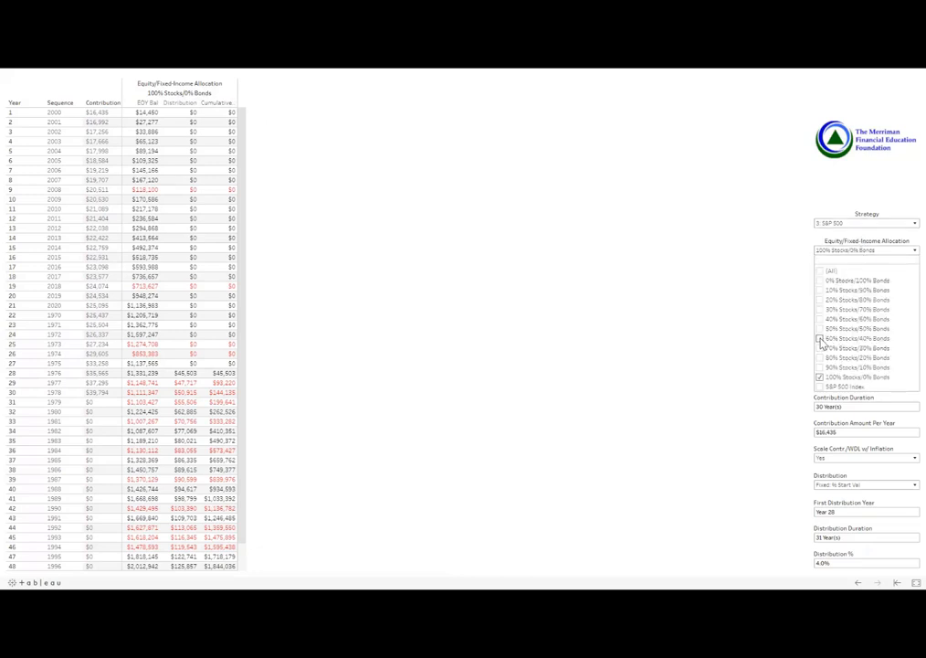
# - Add the 60% Stocks/40% Bonds allocation, switch to Nominal, and set Distribution to Don't Calculate
pyautogui.click(819, 338)
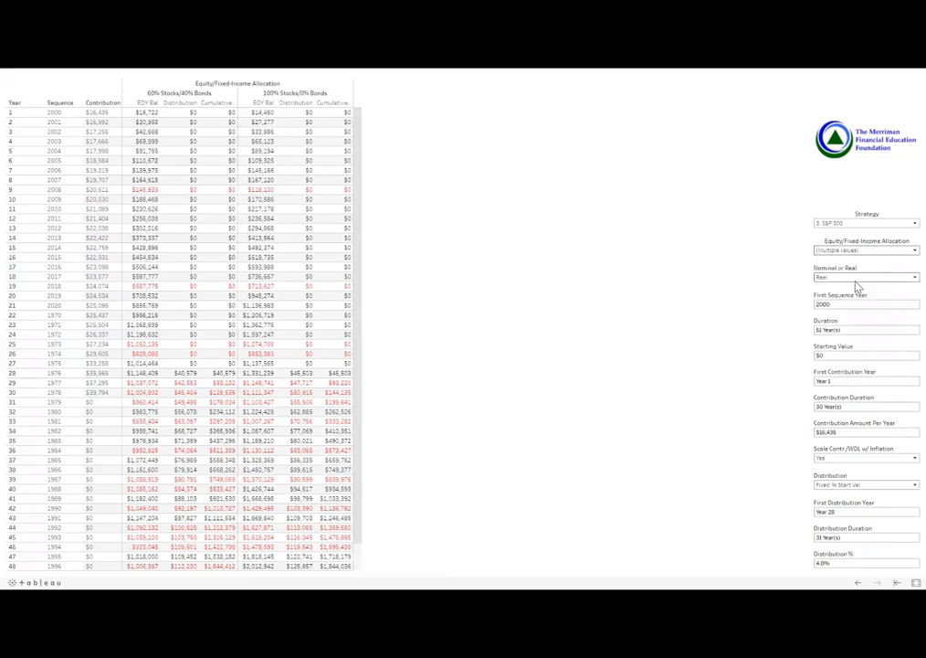
pyautogui.click(866, 277)
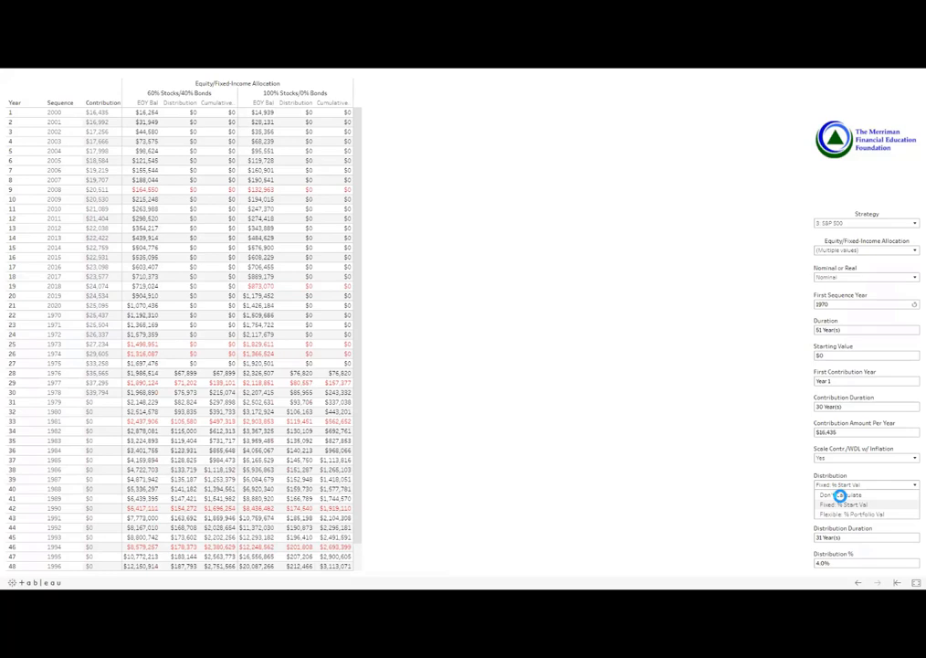
pyautogui.click(846, 494)
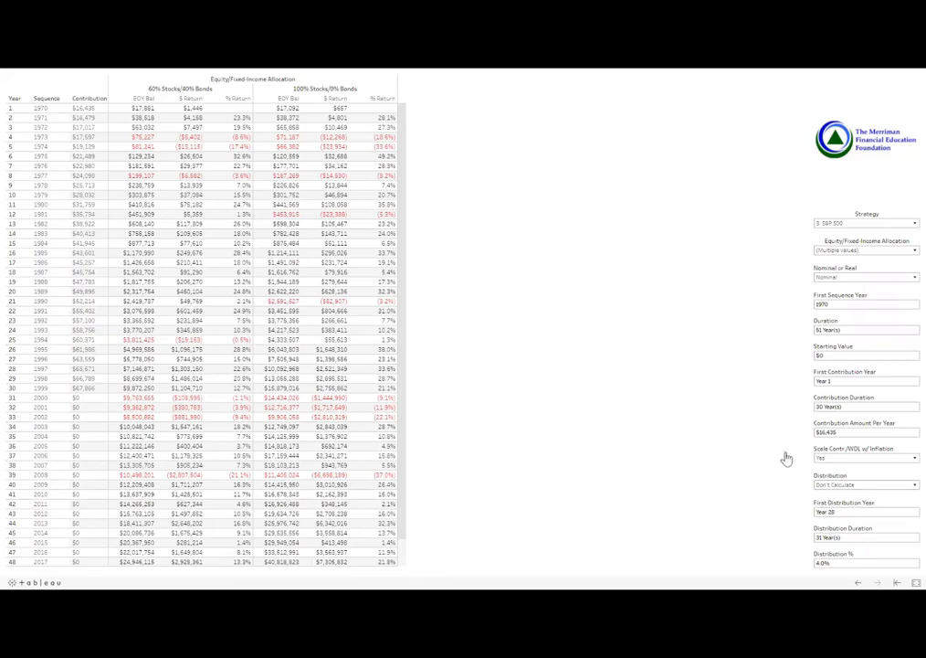
pyautogui.moveTo(409, 216)
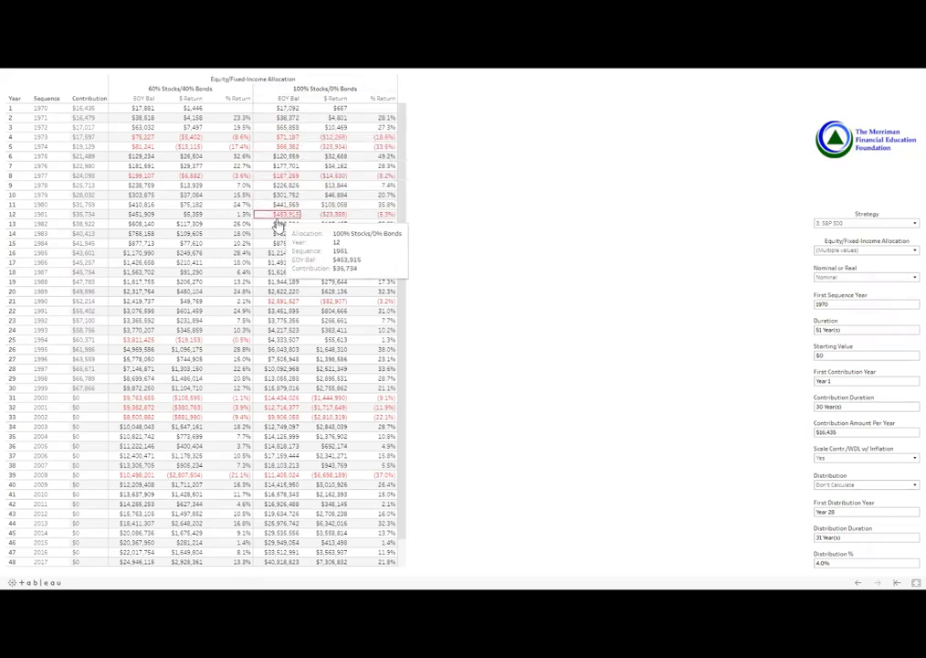
pyautogui.moveTo(292, 291)
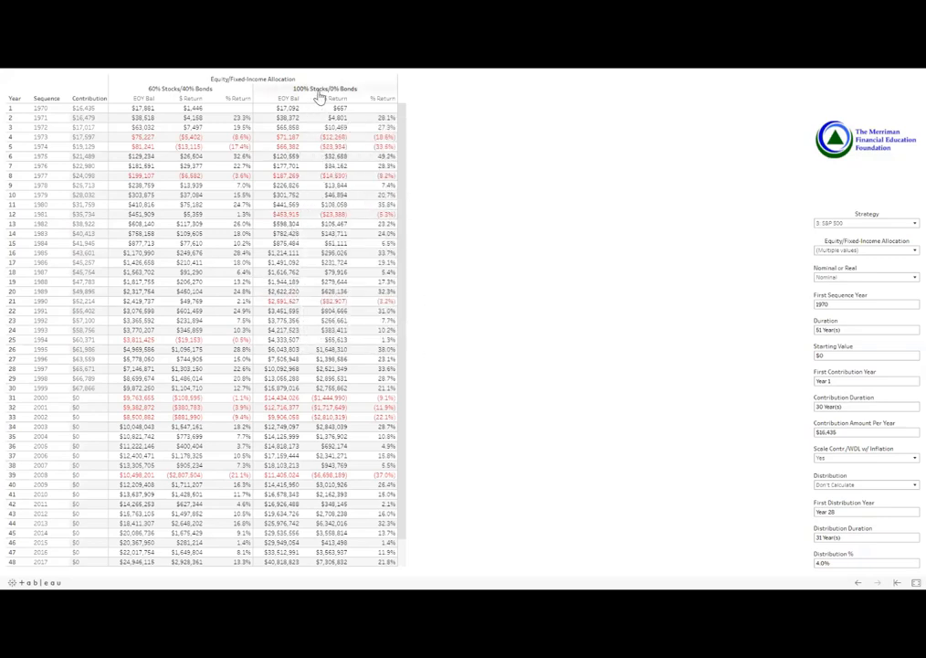
pyautogui.moveTo(285, 300)
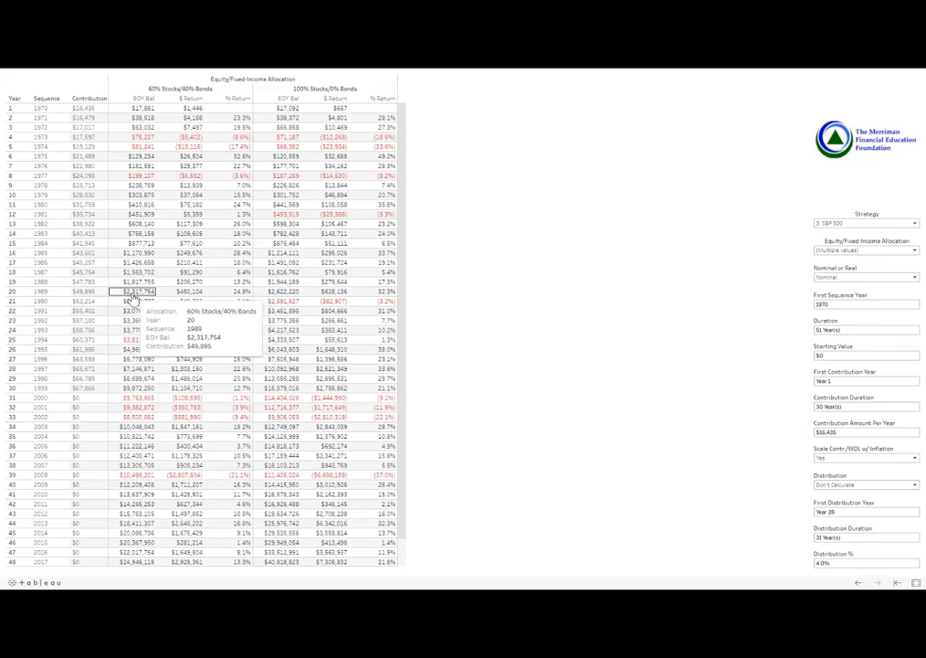
pyautogui.moveTo(283, 293)
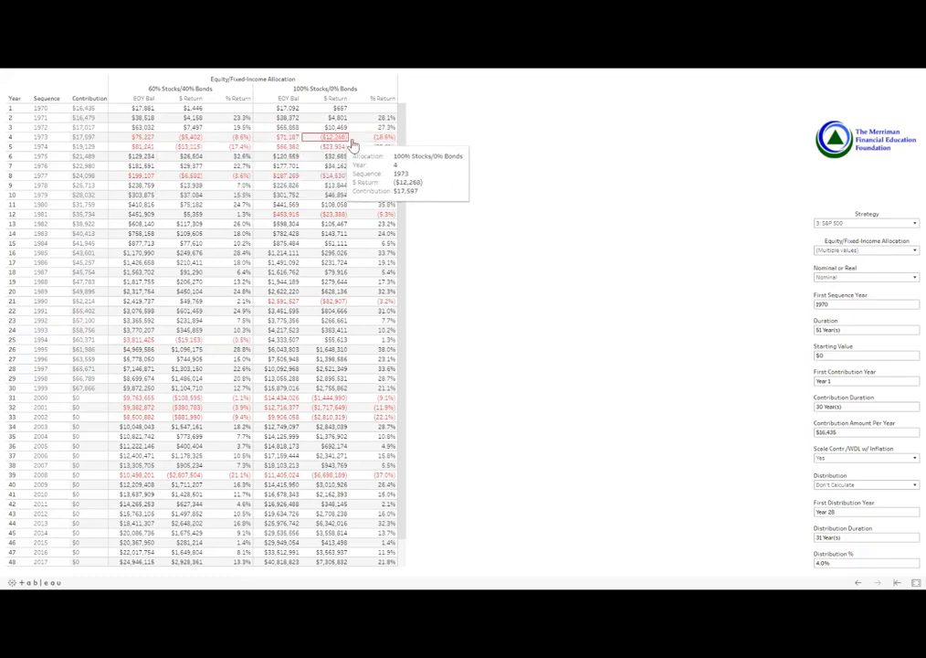
pyautogui.moveTo(379, 137)
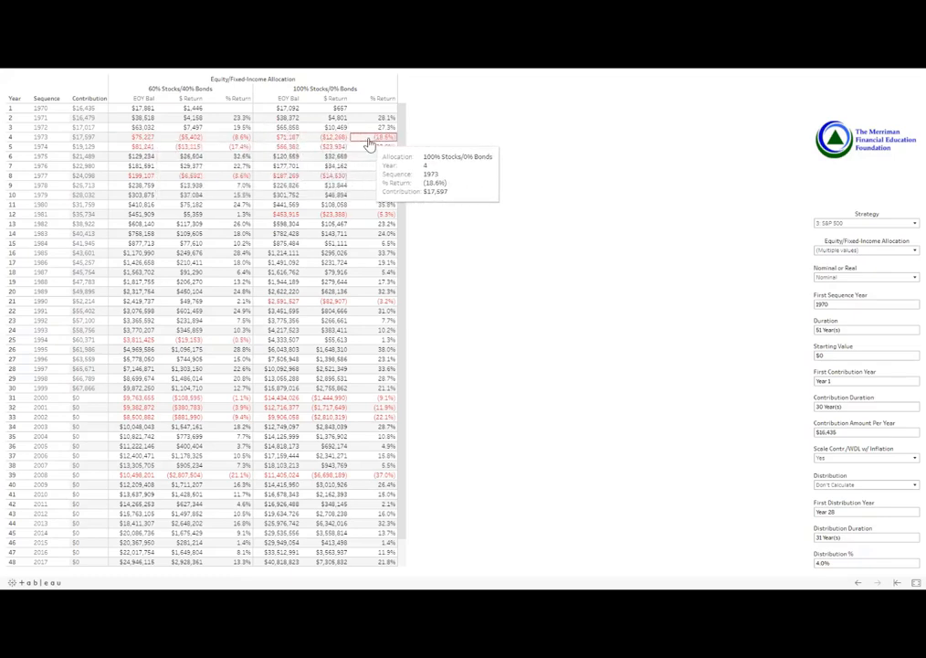
pyautogui.moveTo(376, 147)
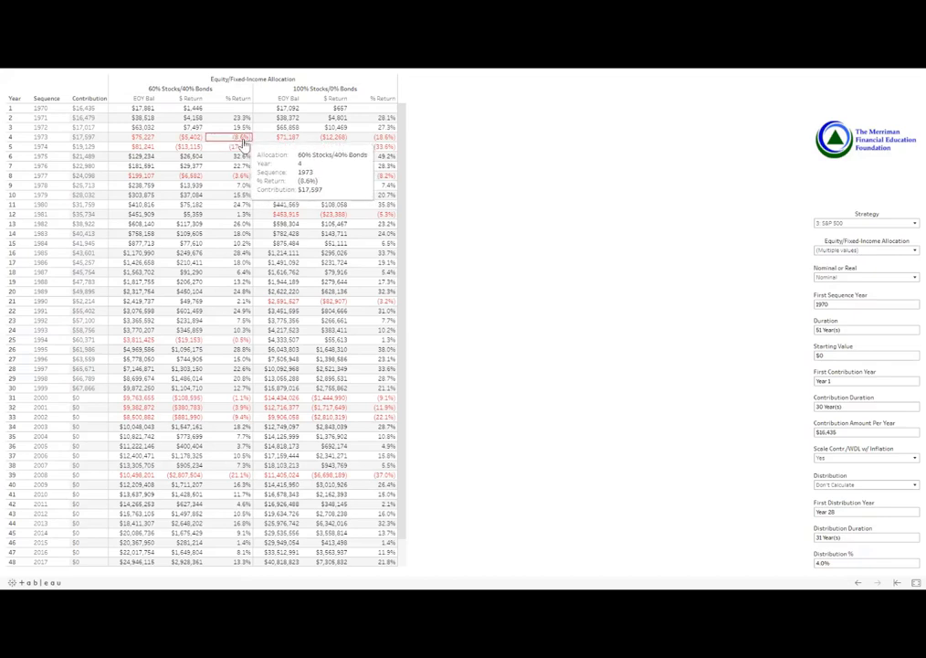
pyautogui.moveTo(240, 147)
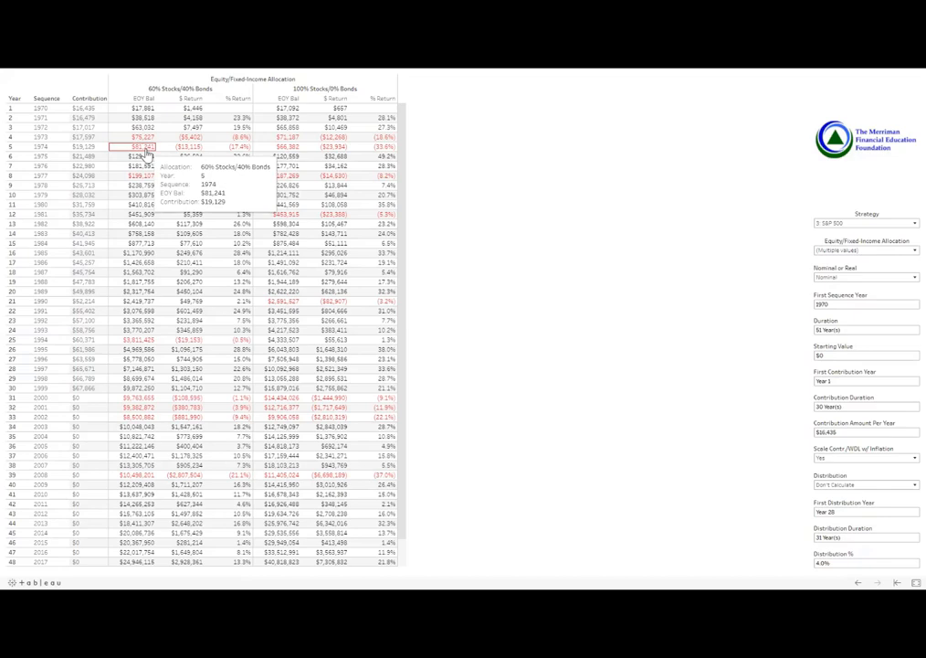
pyautogui.moveTo(288, 146)
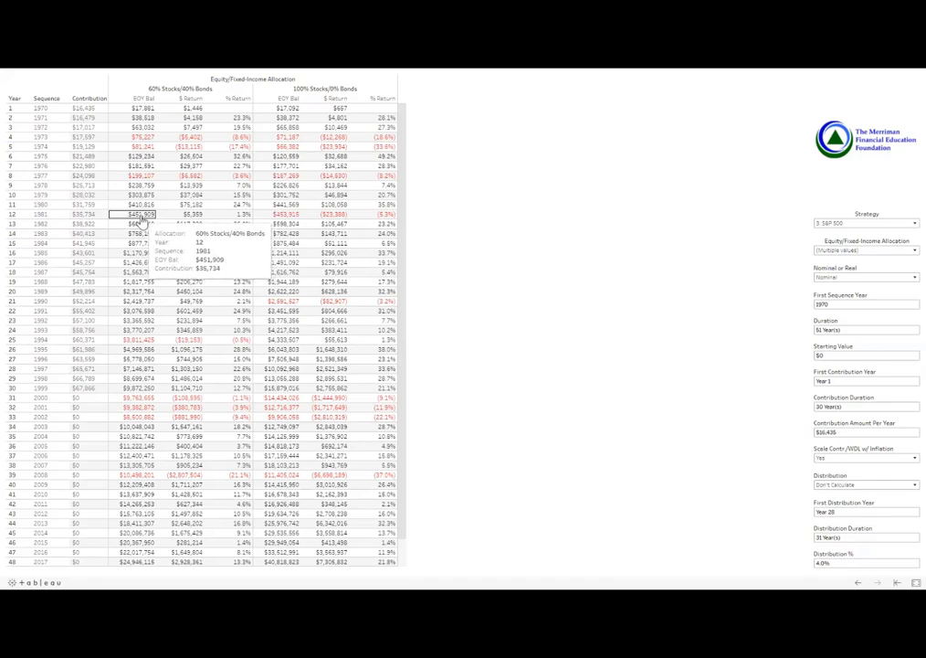
pyautogui.moveTo(139, 311)
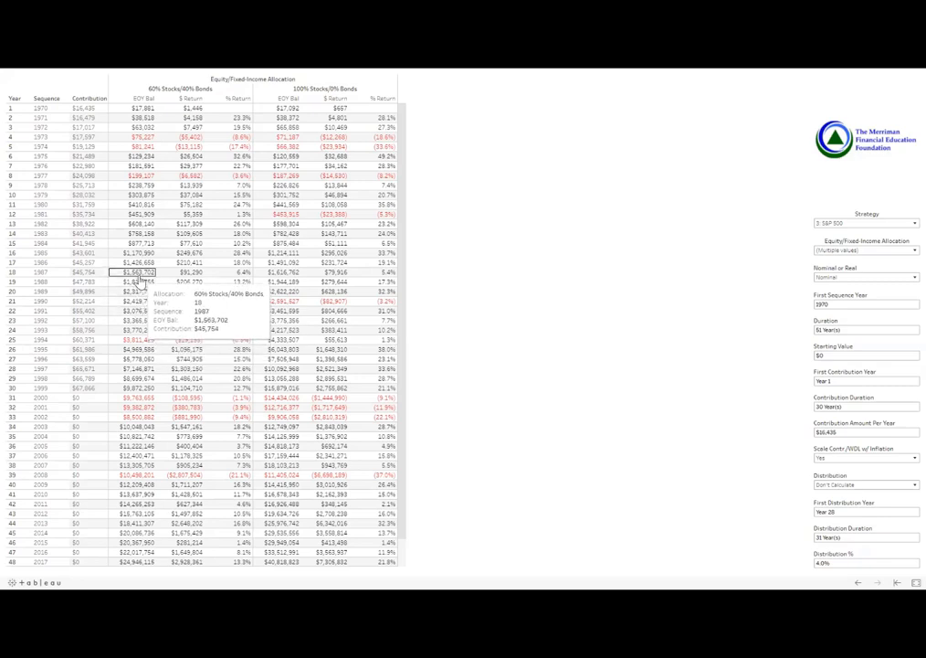
pyautogui.moveTo(137, 290)
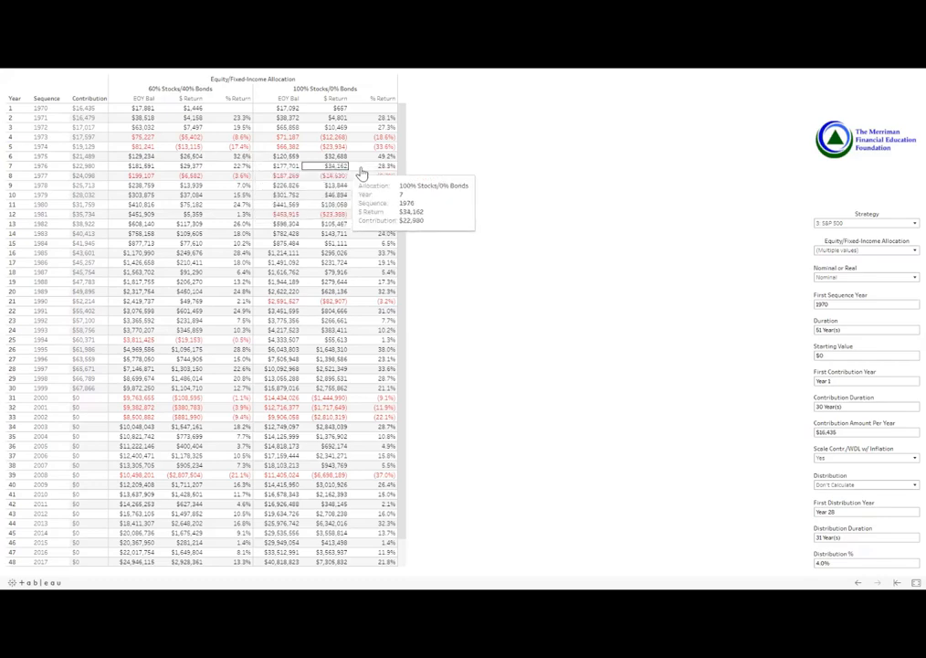
pyautogui.moveTo(379, 155)
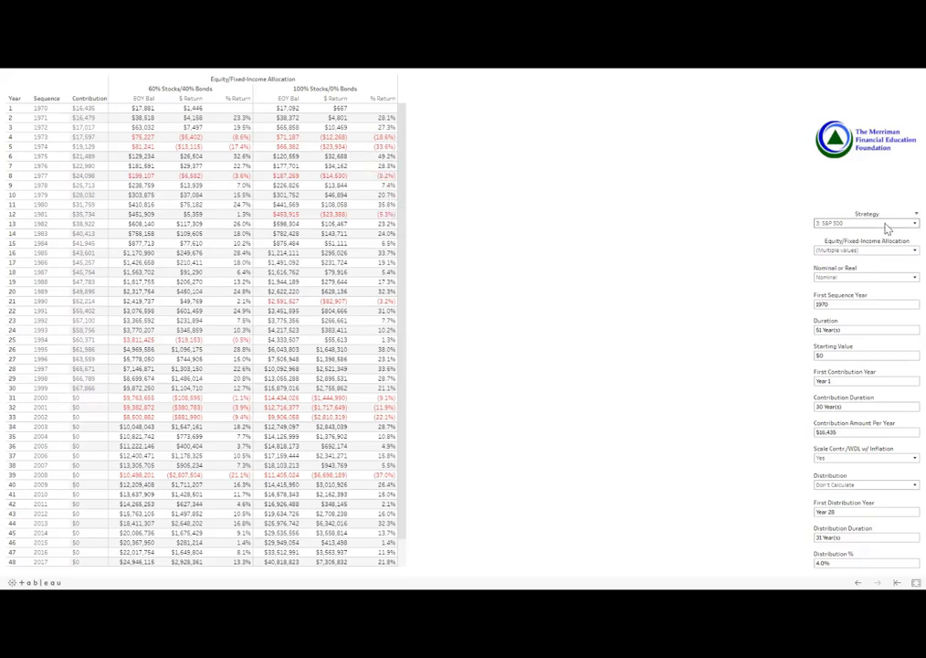
# - Choose 5: 4-Fund US from the Strategy dropdown
pyautogui.click(915, 222)
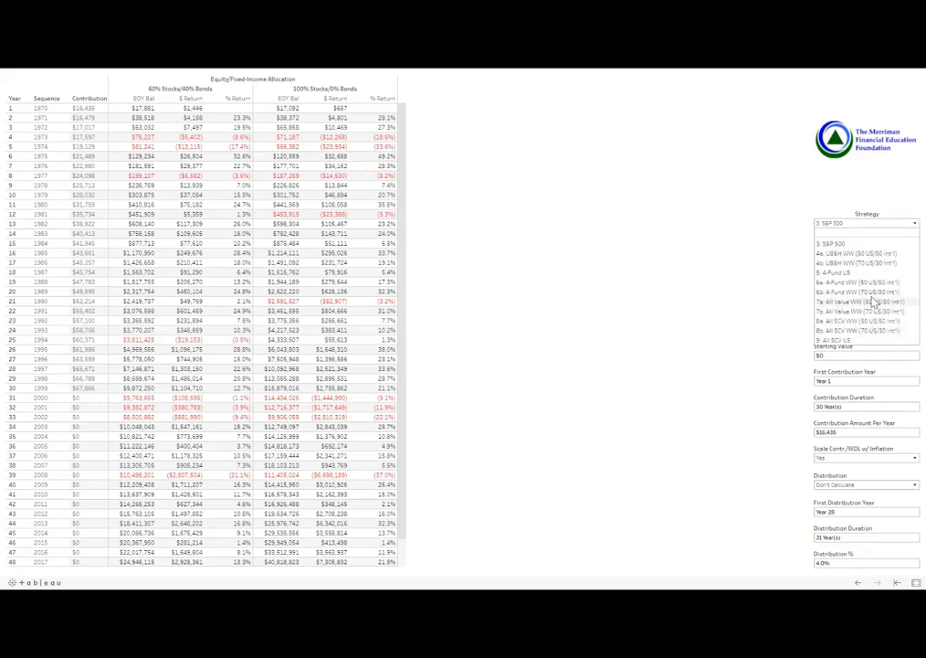
pyautogui.click(842, 292)
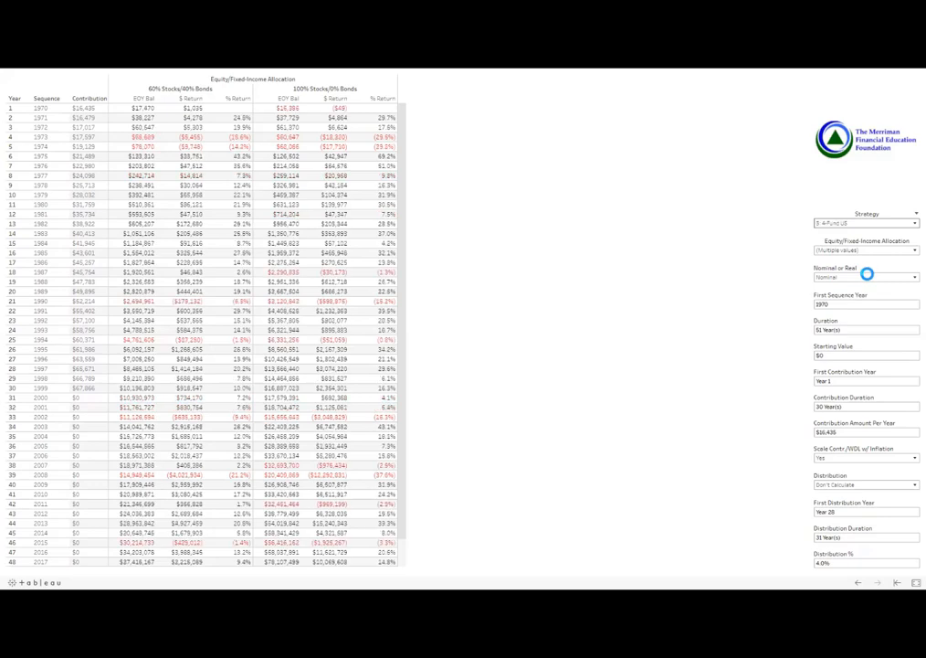
pyautogui.moveTo(868, 276)
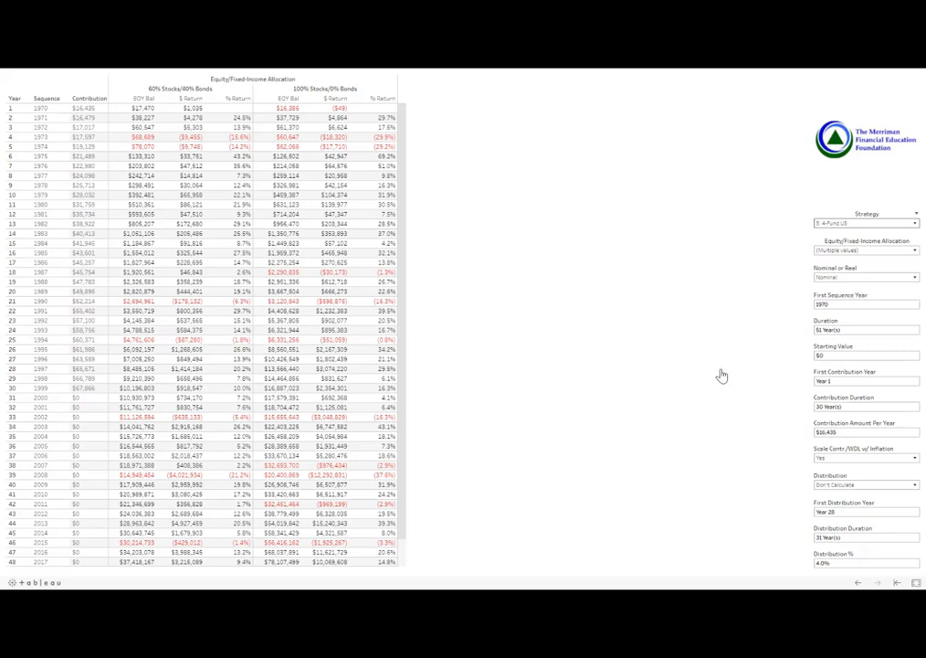
pyautogui.moveTo(711, 359)
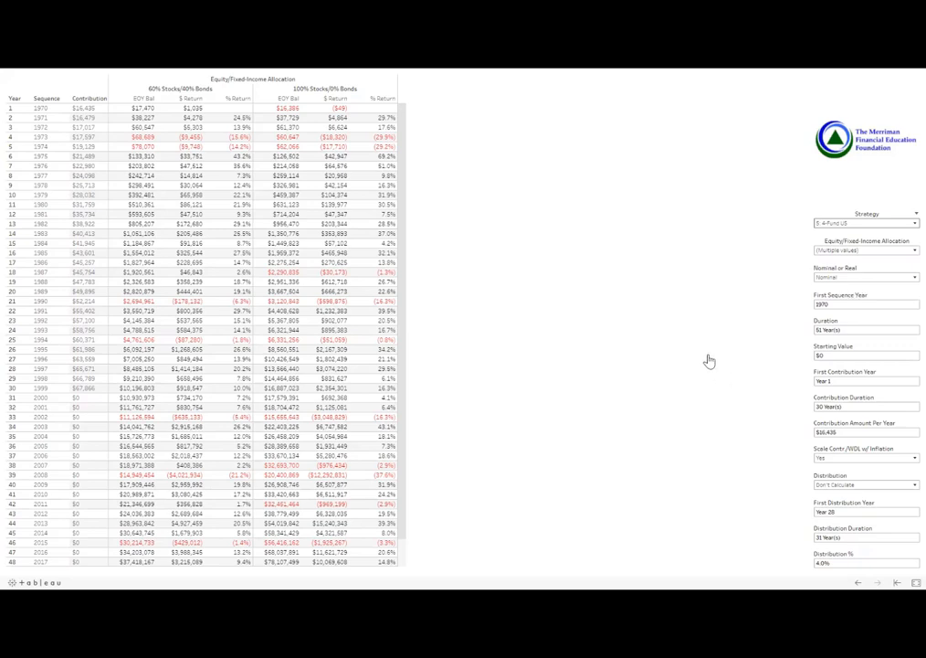